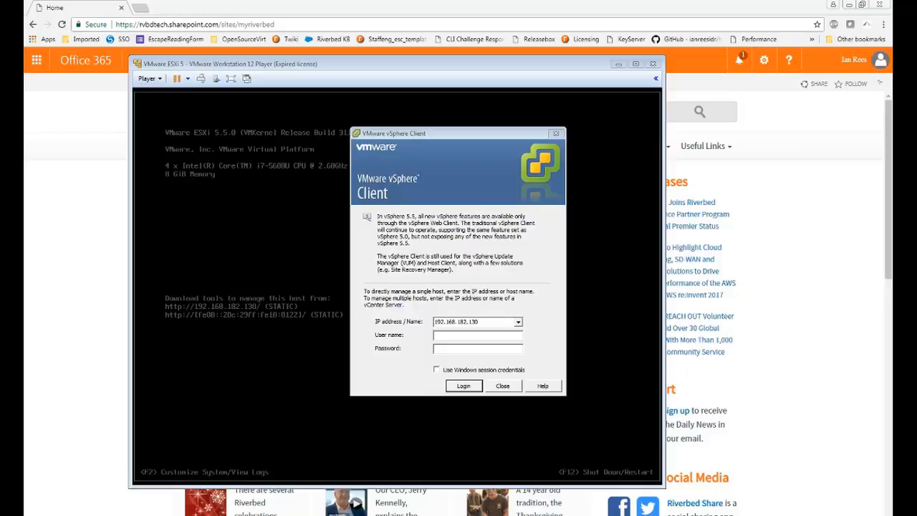
# Step: Log in to the ESXi host 192.168.182.130 as user root
pyautogui.click(477, 335)
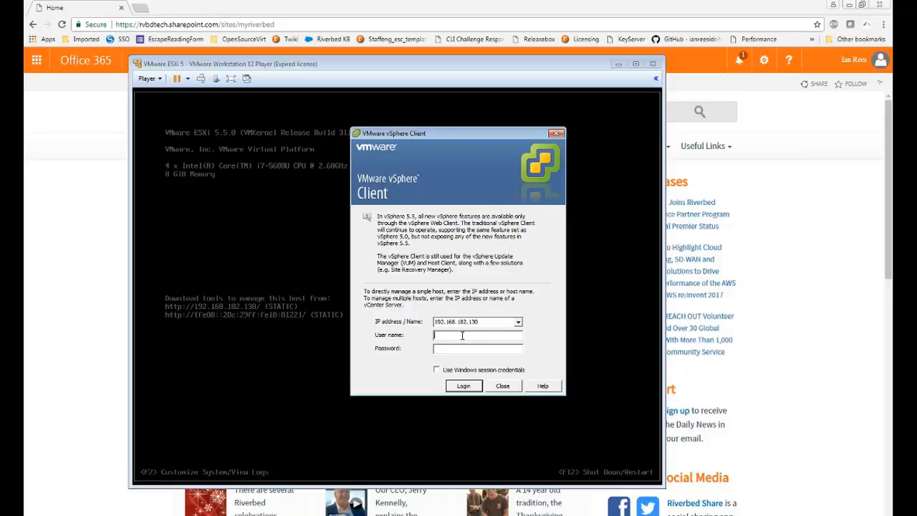
pyautogui.write('root')
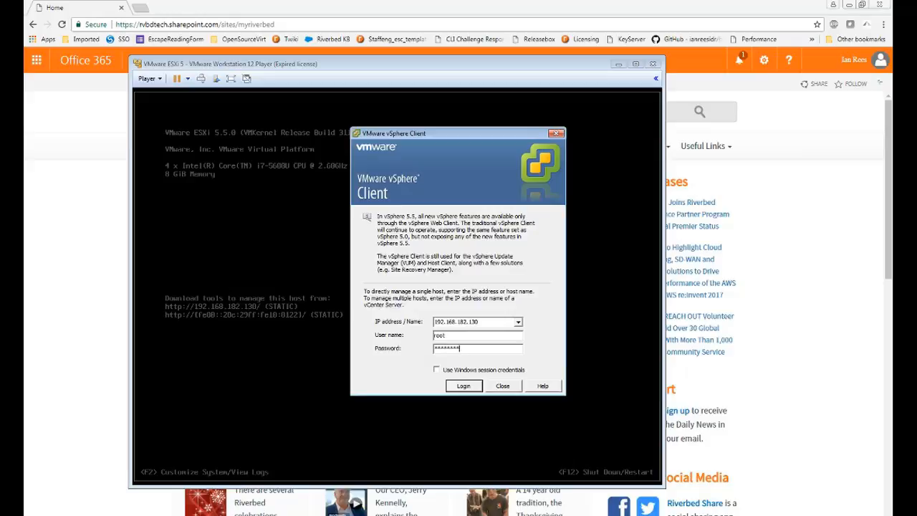
pyautogui.click(465, 386)
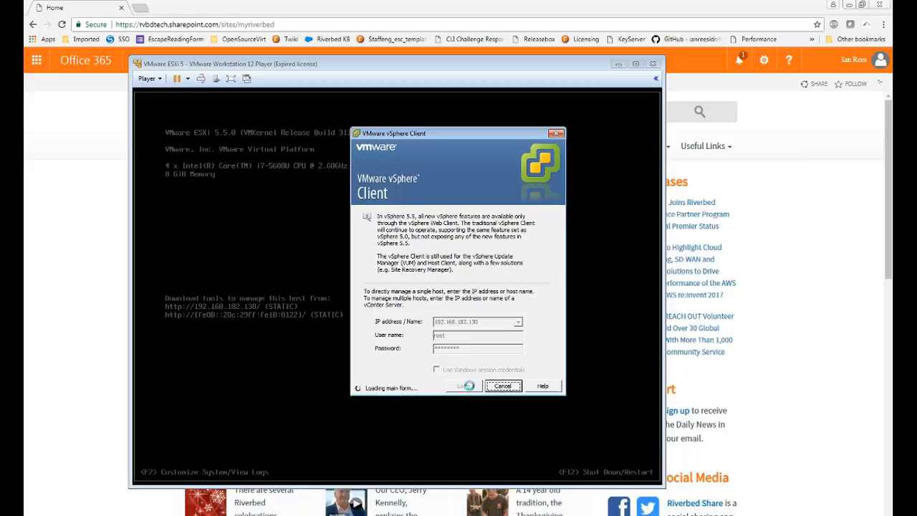
pyautogui.click(465, 385)
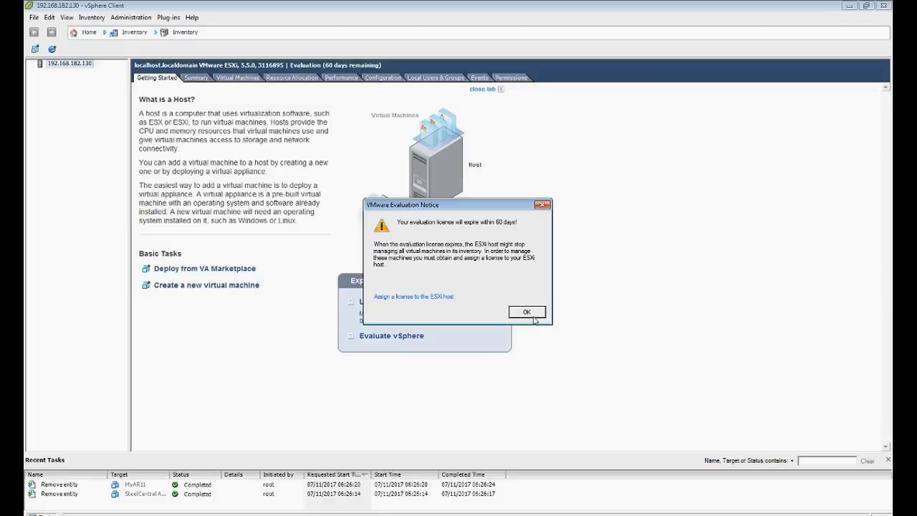
# Step: Dismiss the evaluation notice and show the host's Configuration health status
pyautogui.click(527, 313)
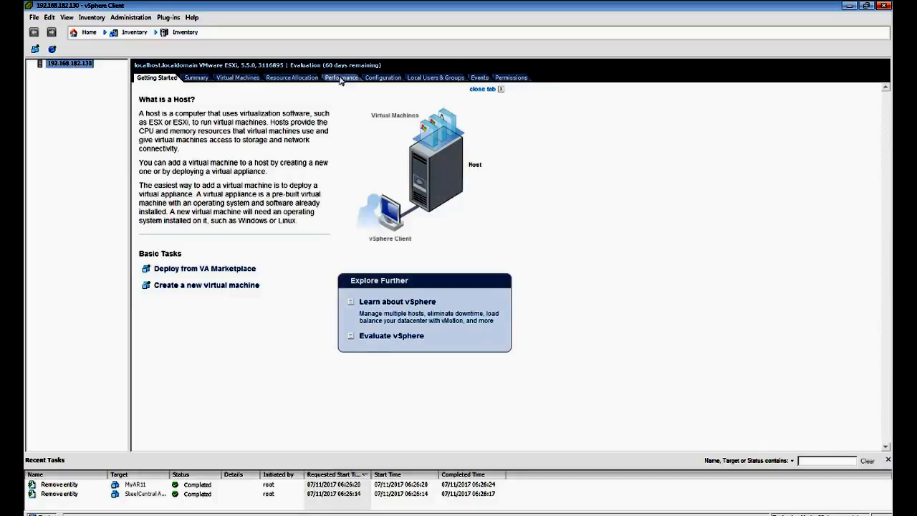
pyautogui.click(383, 77)
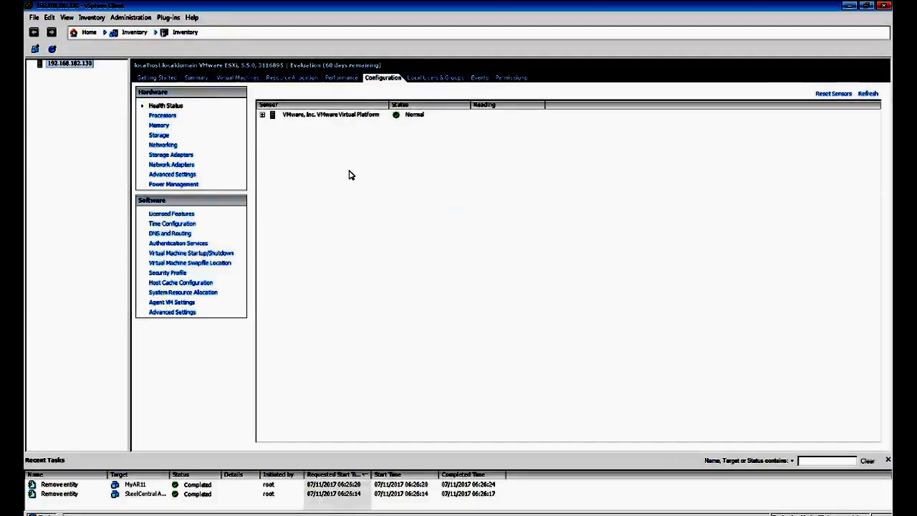
# Step: View the host's Memory, Storage datastores and Processors under Hardware
pyautogui.click(158, 125)
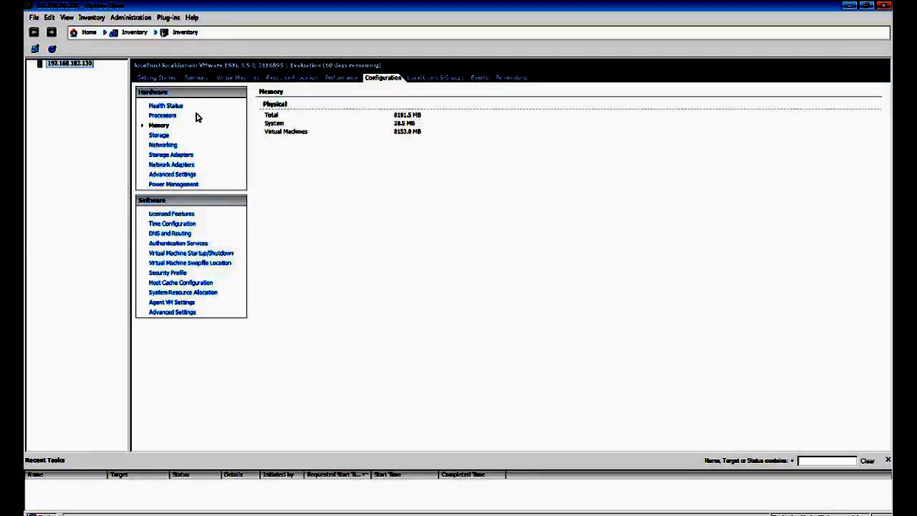
pyautogui.click(158, 135)
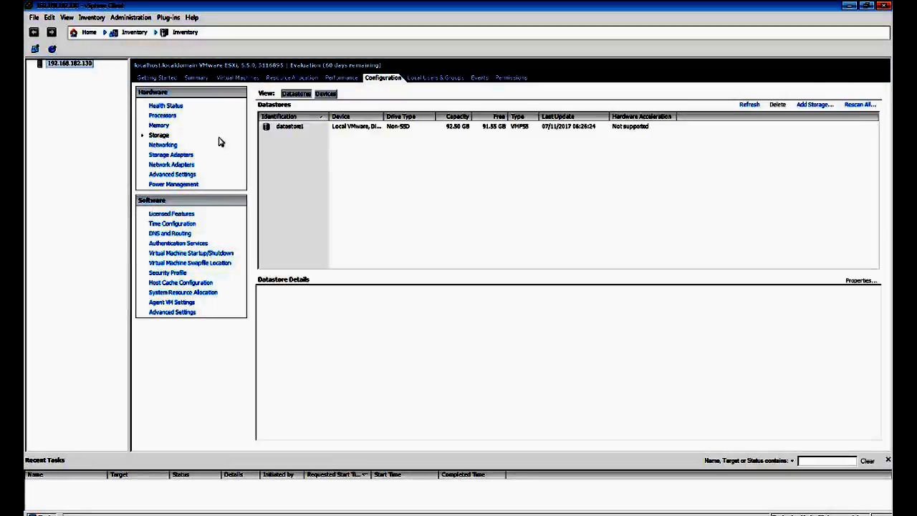
pyautogui.moveTo(453, 136)
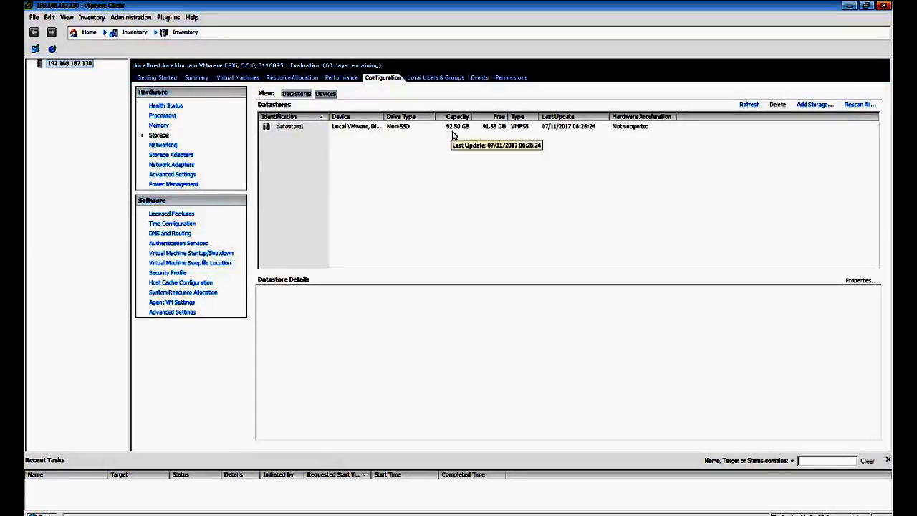
pyautogui.moveTo(221, 142)
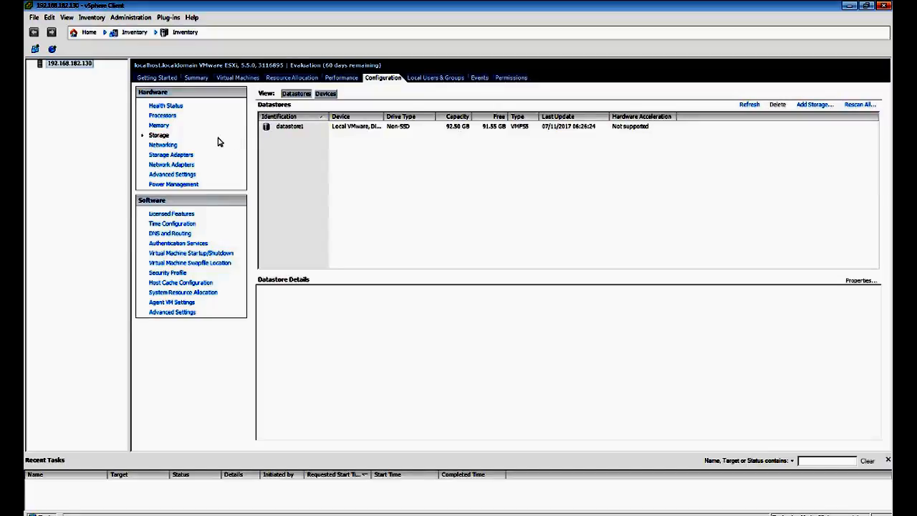
pyautogui.click(163, 115)
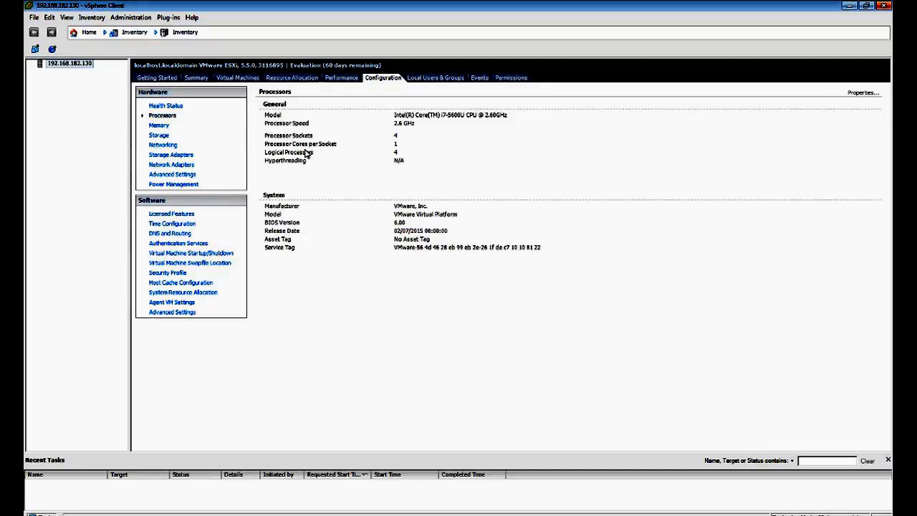
pyautogui.moveTo(384, 145)
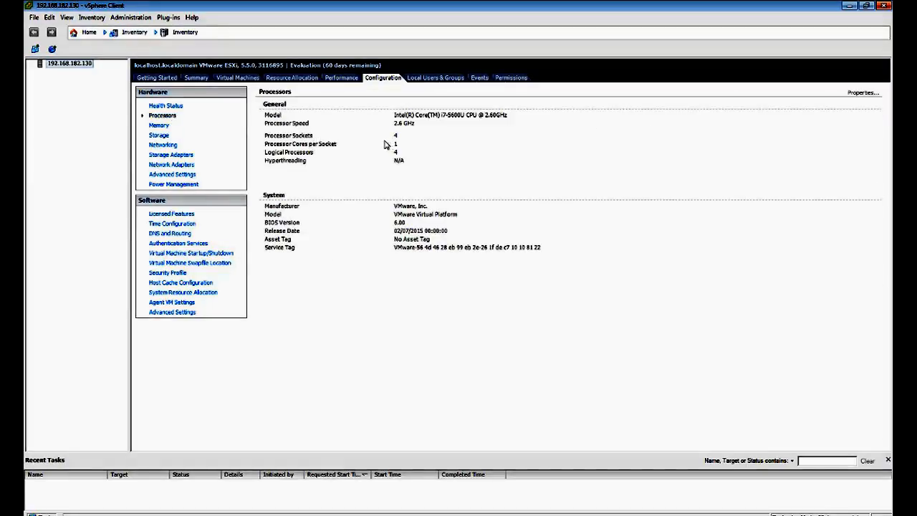
pyautogui.moveTo(199, 143)
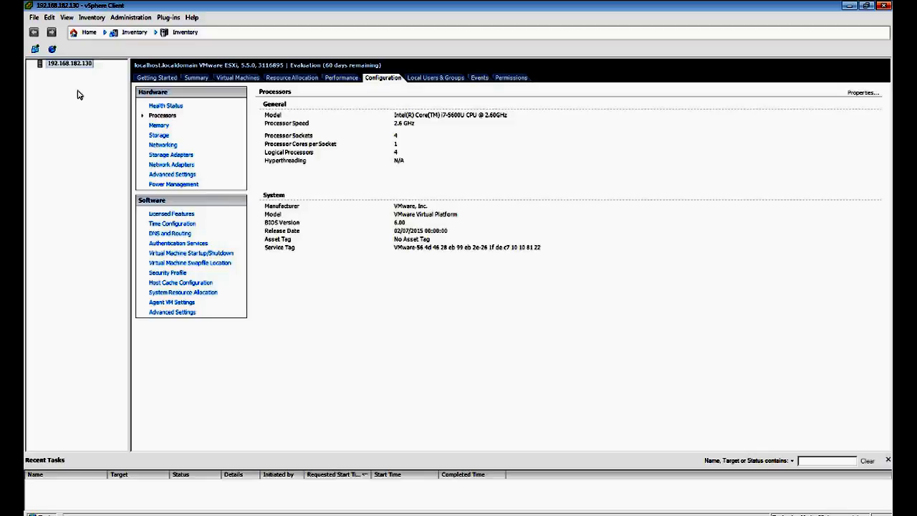
pyautogui.moveTo(72, 89)
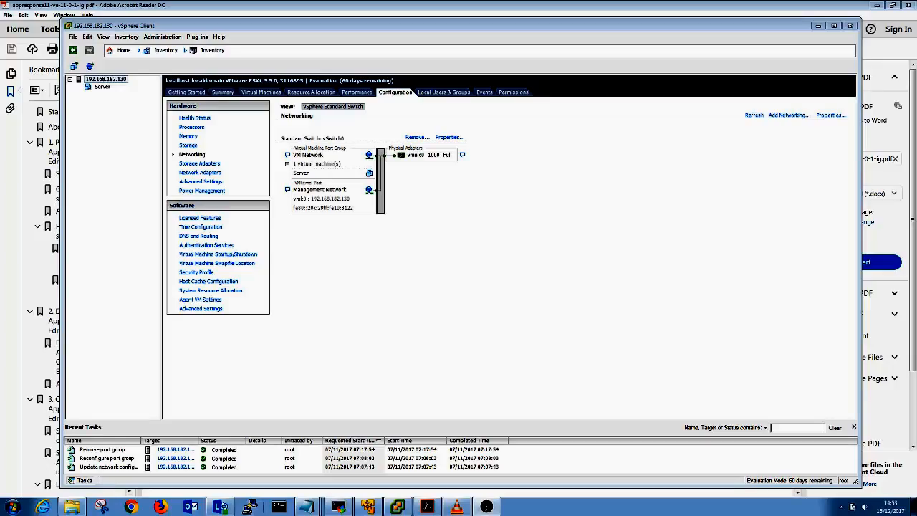
pyautogui.moveTo(396, 163)
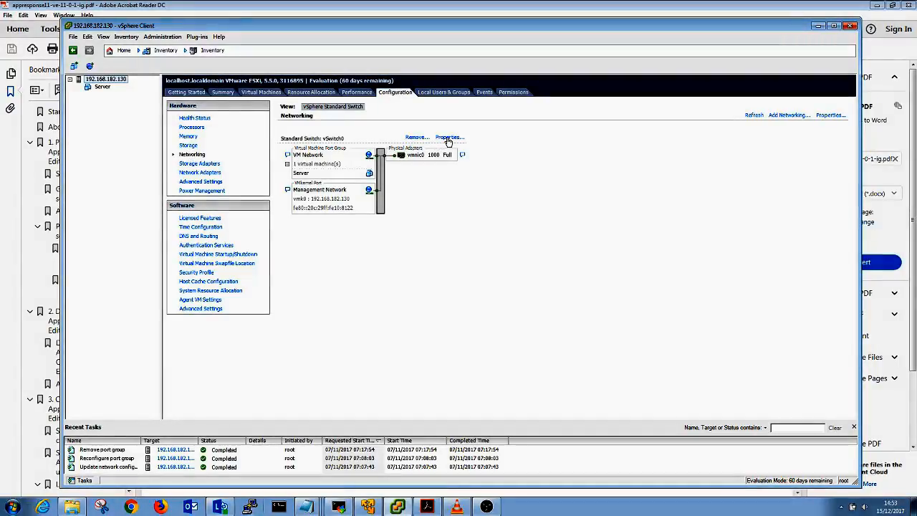
# Step: Open the vSwitch0 properties from the host's Networking configuration
pyautogui.click(449, 137)
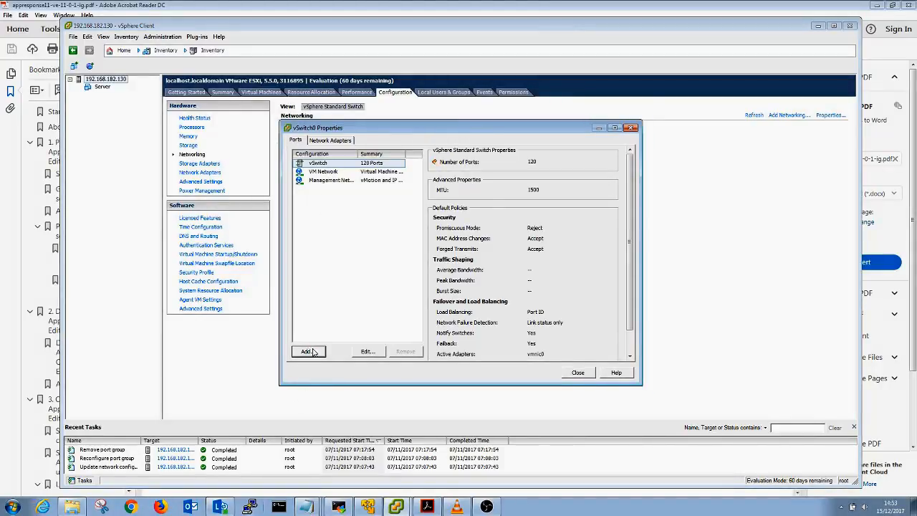
# Step: Add a virtual machine port group named Monitor with VLAN ID All (4095) to vSwitch0
pyautogui.click(306, 351)
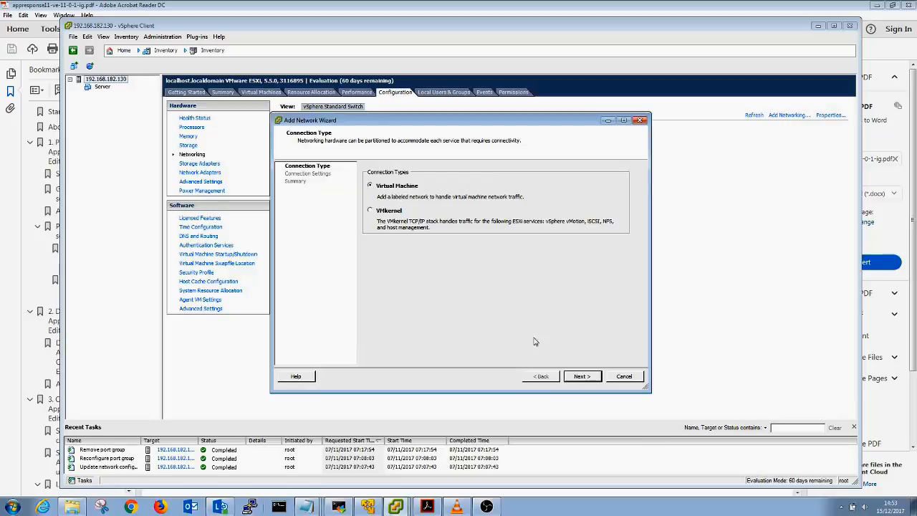
pyautogui.click(582, 375)
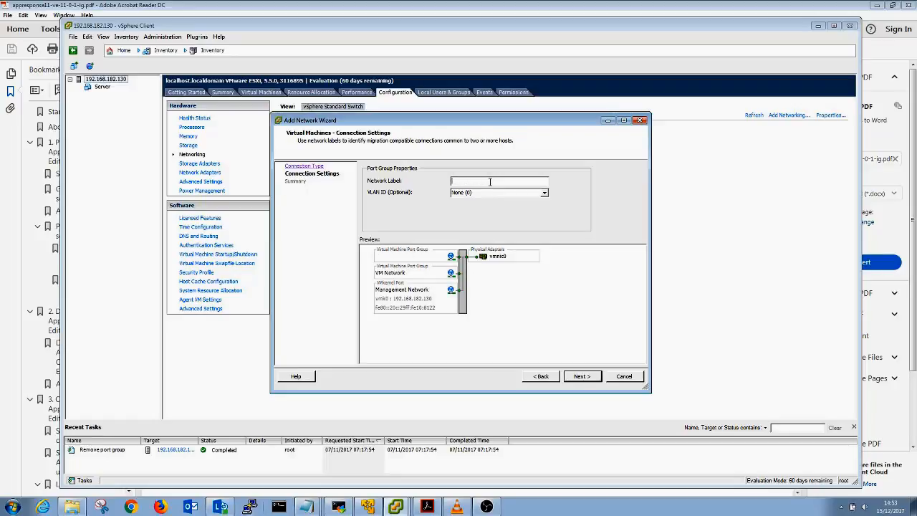
pyautogui.write('M')
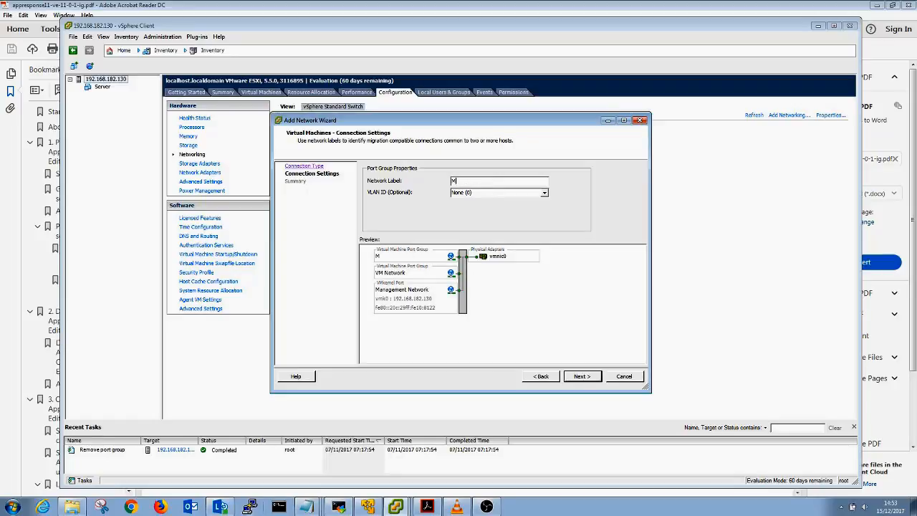
pyautogui.write('onitor')
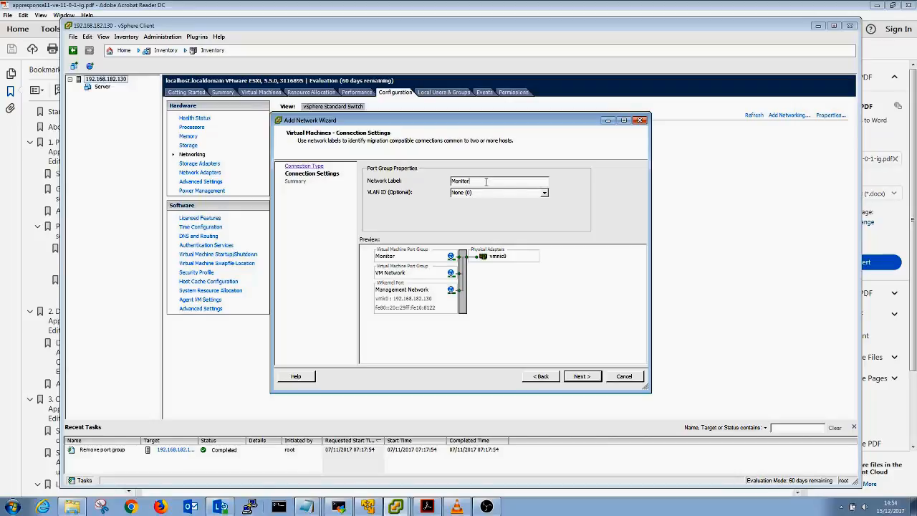
pyautogui.click(544, 192)
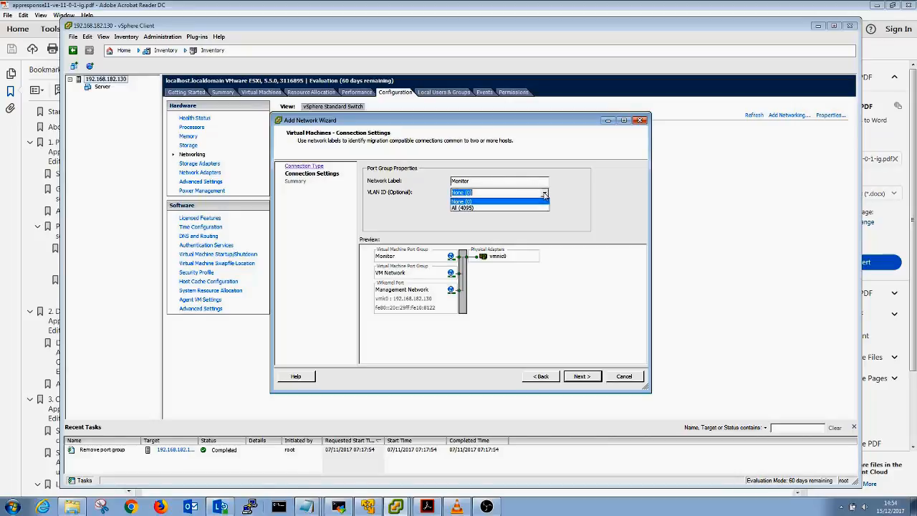
pyautogui.click(464, 208)
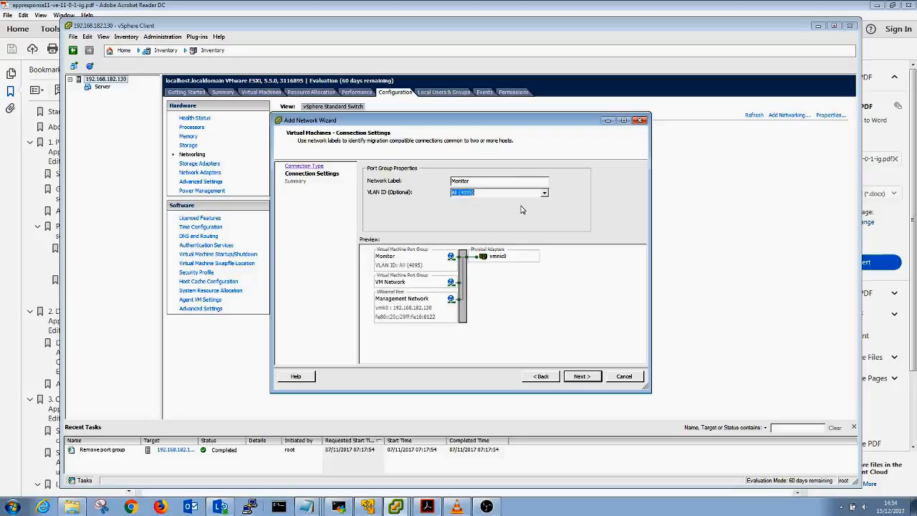
pyautogui.moveTo(513, 202)
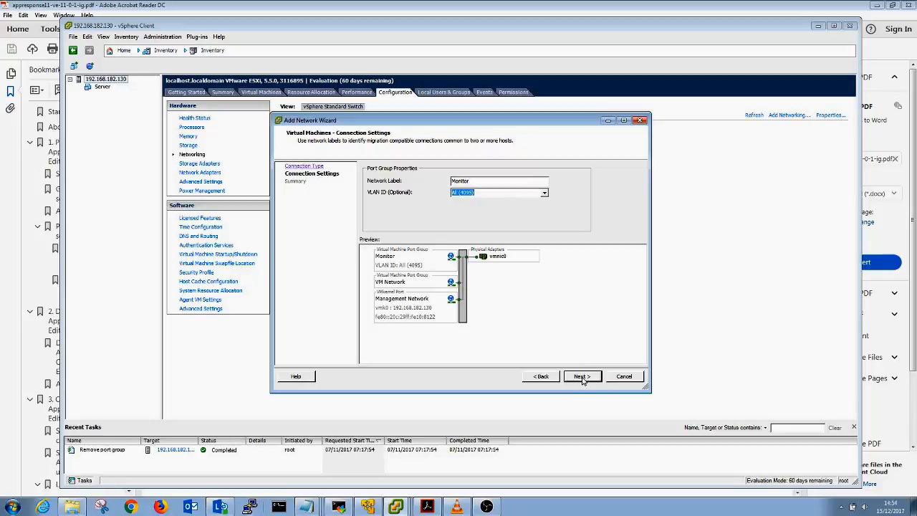
pyautogui.click(581, 375)
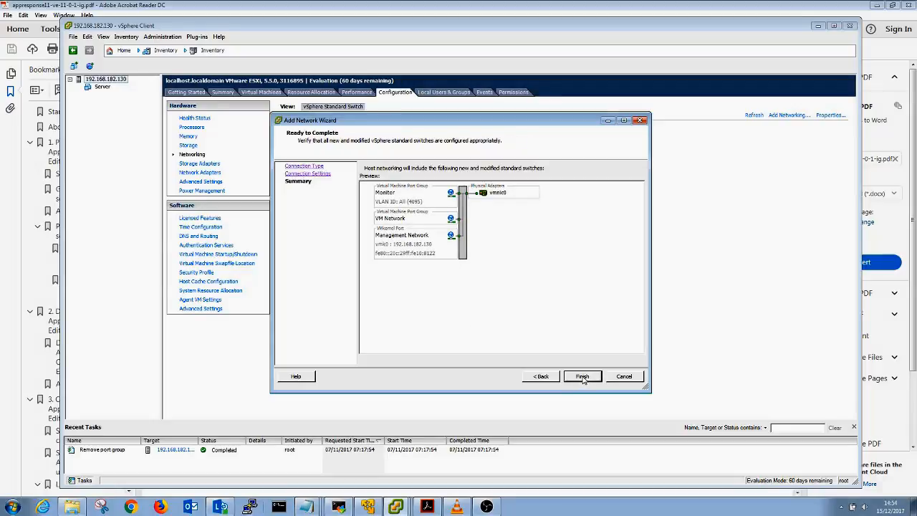
pyautogui.click(582, 376)
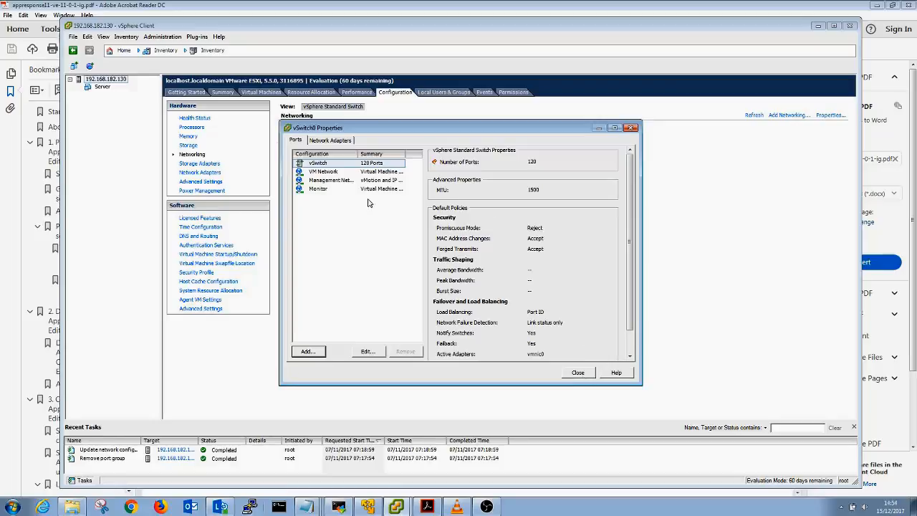
pyautogui.moveTo(323, 195)
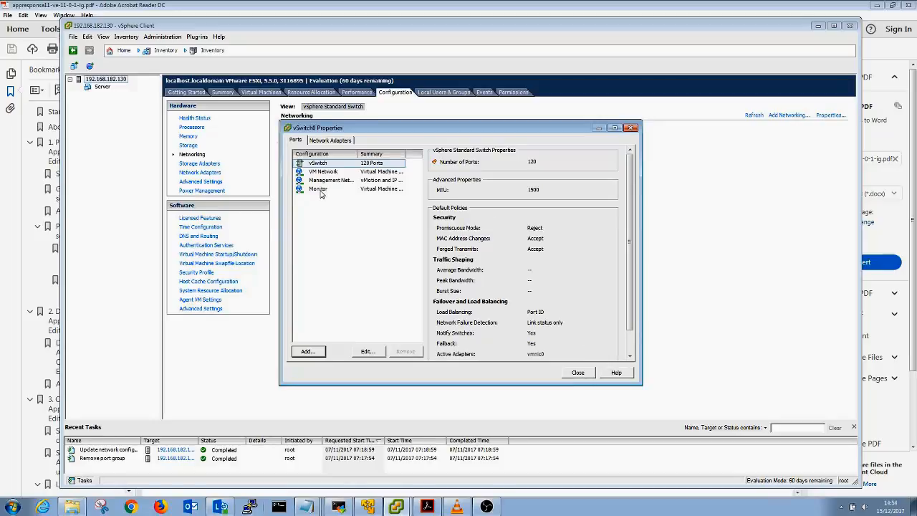
# Step: Set the Monitor port group's Promiscuous Mode to Accept and close the vSwitch properties
pyautogui.click(318, 189)
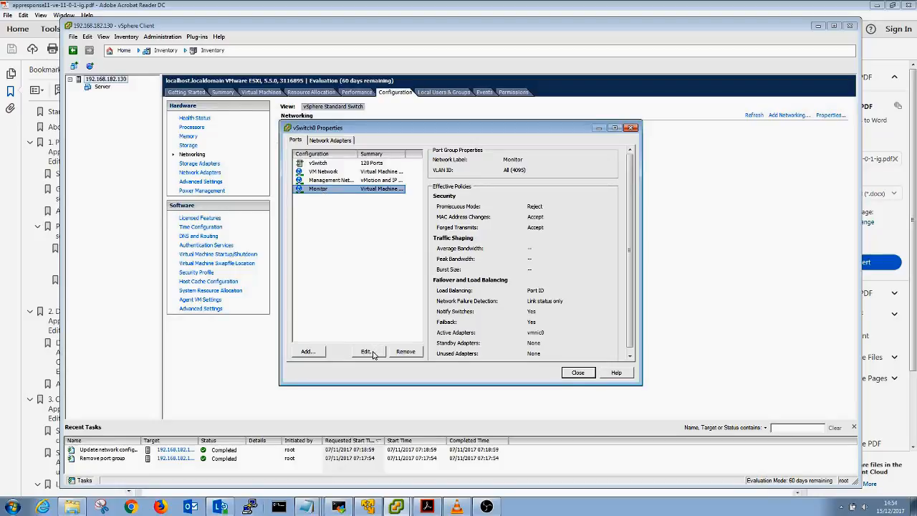
pyautogui.click(365, 351)
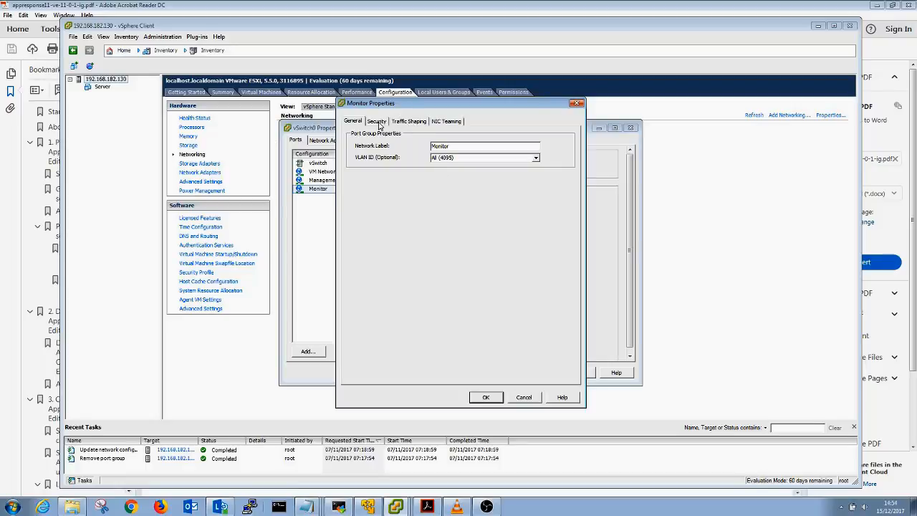
pyautogui.click(375, 120)
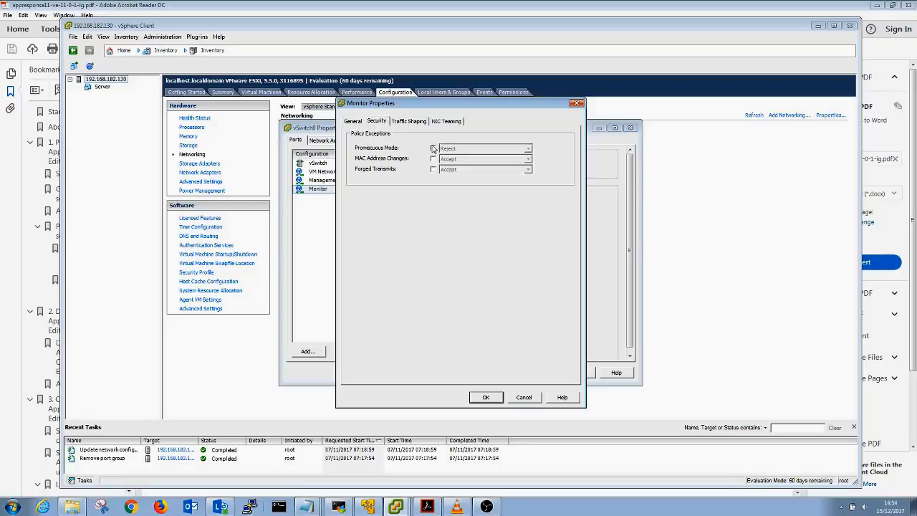
pyautogui.click(527, 148)
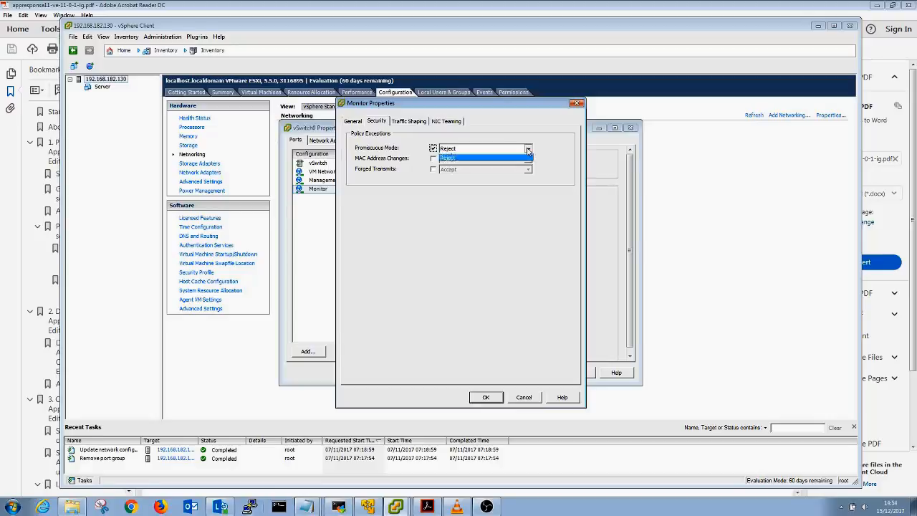
pyautogui.click(447, 148)
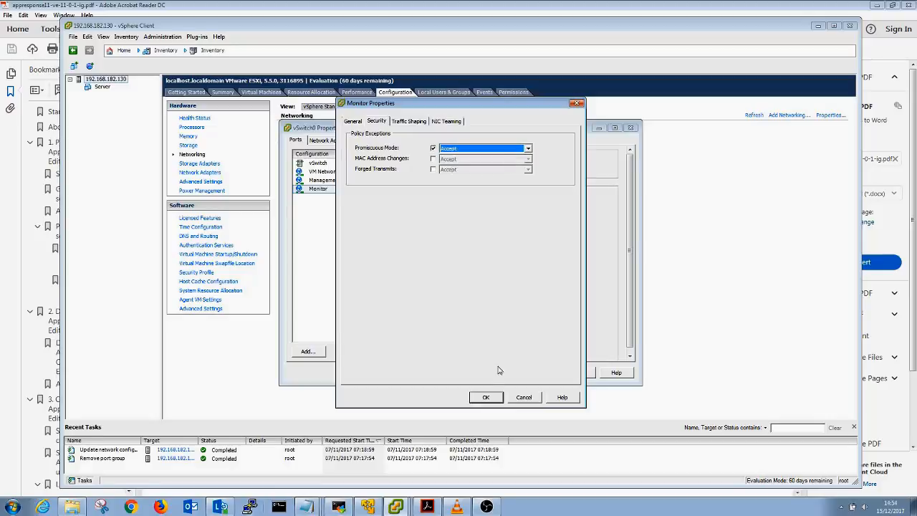
pyautogui.click(485, 397)
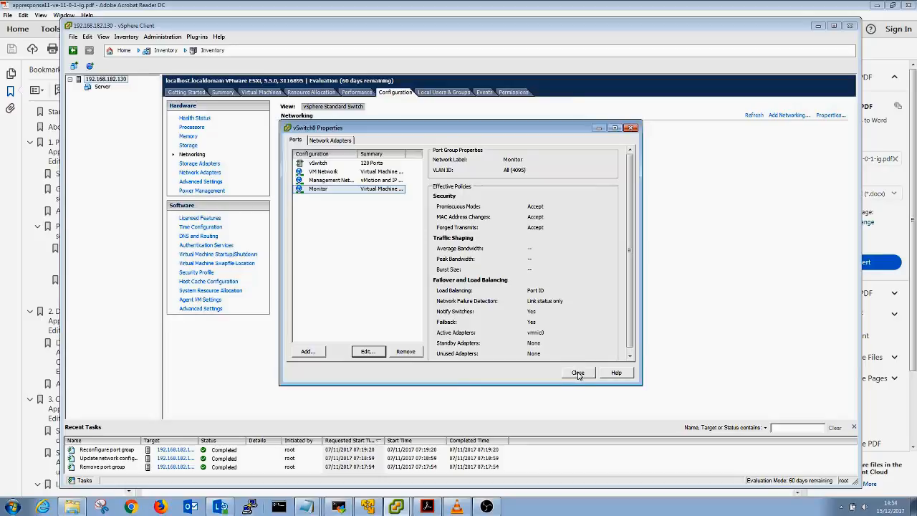
pyautogui.click(578, 372)
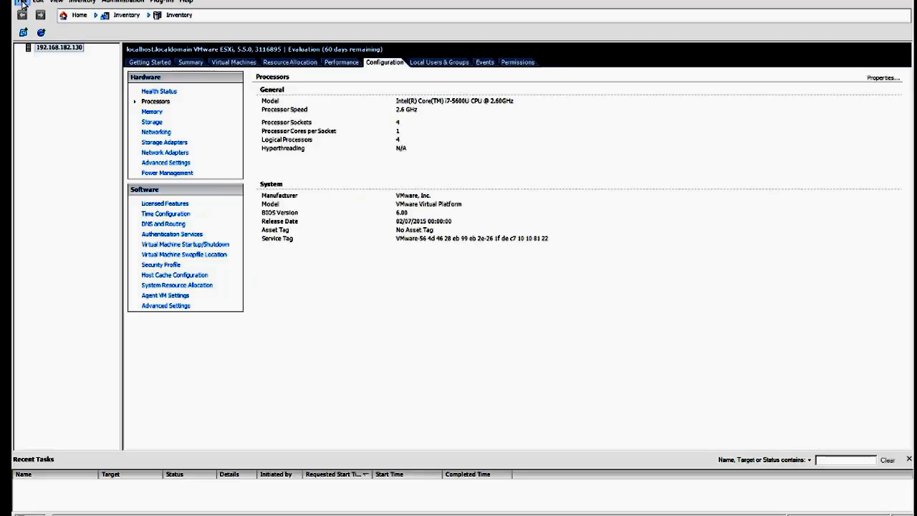
# Step: Start Deploy OVF Template and select the AppResponse .ova package as the source
pyautogui.click(23, 3)
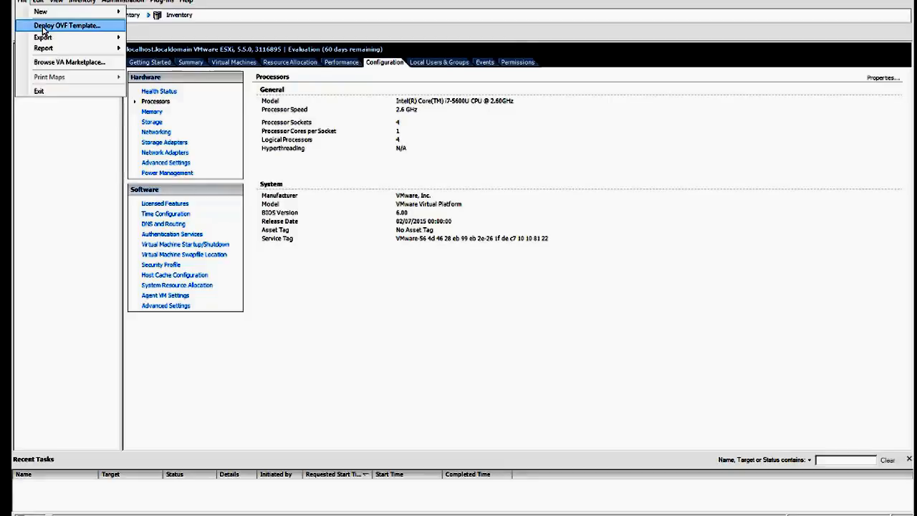
pyautogui.click(66, 26)
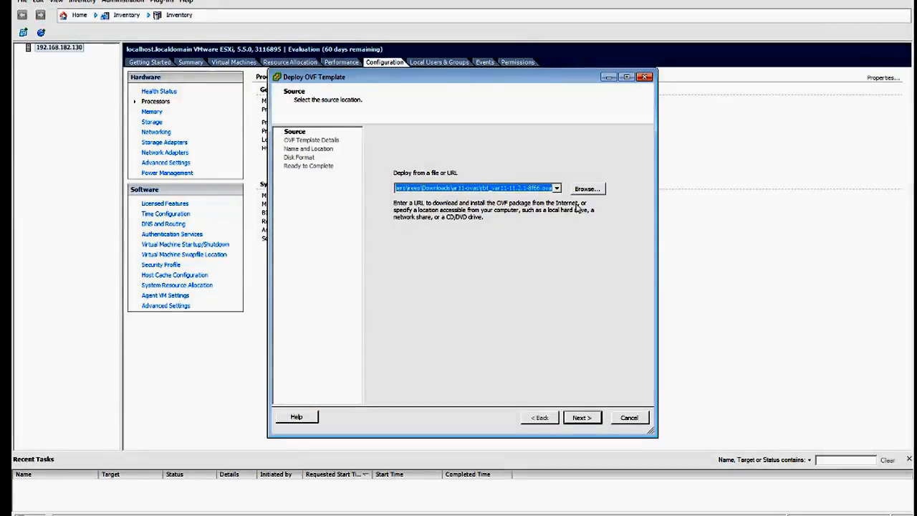
pyautogui.click(587, 190)
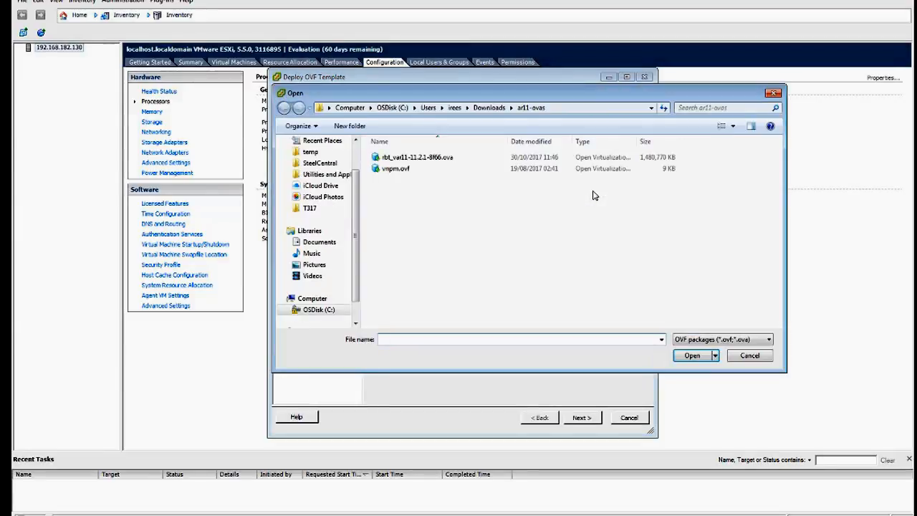
pyautogui.click(413, 156)
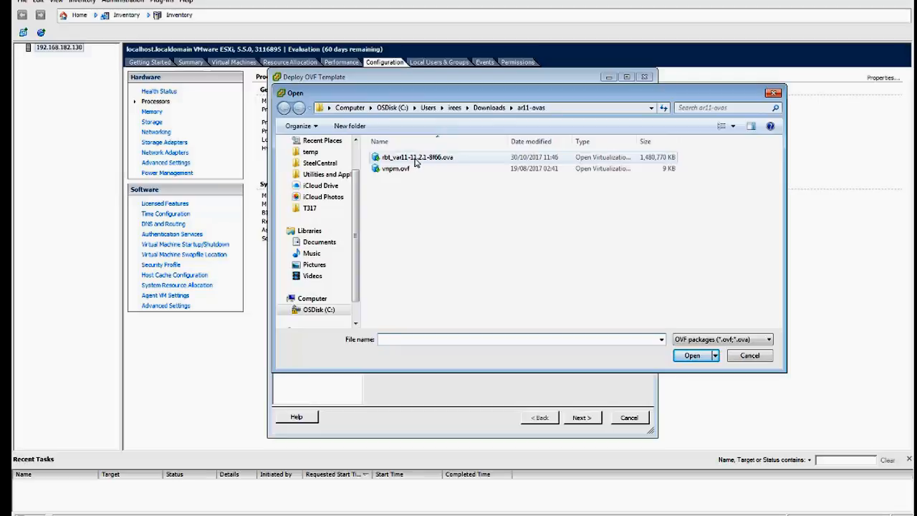
pyautogui.moveTo(412, 164)
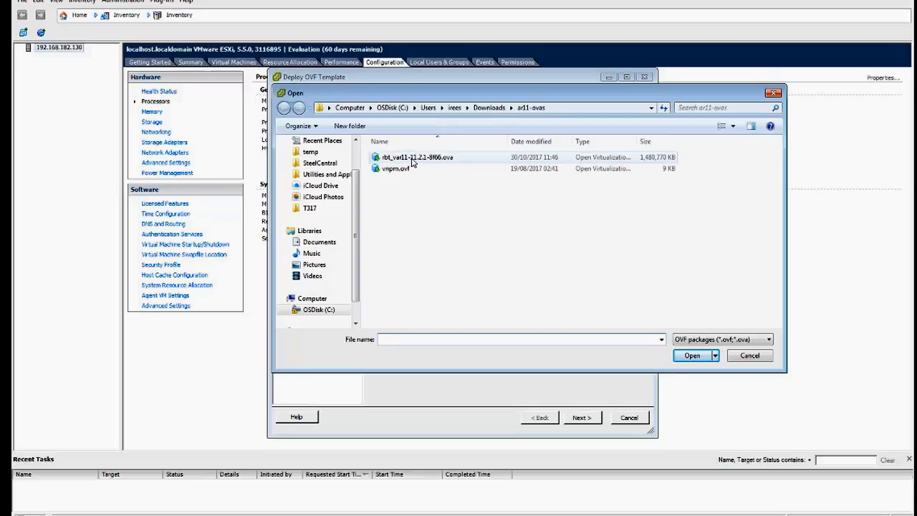
pyautogui.click(414, 156)
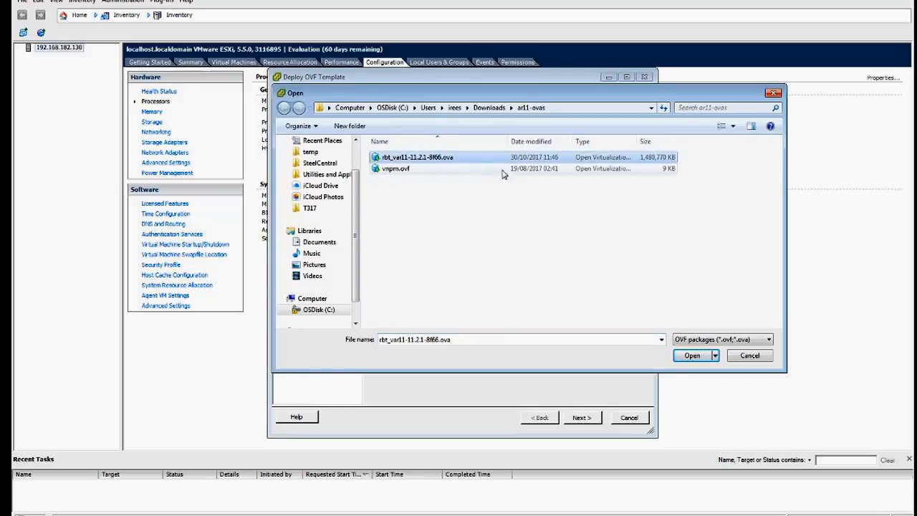
pyautogui.click(691, 355)
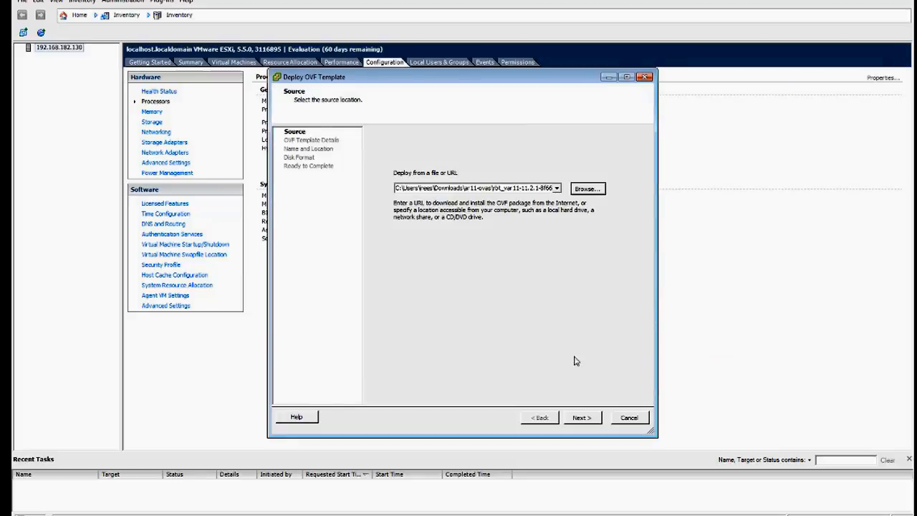
# Step: Accept the template details and default name, and choose Thin Provision disk format
pyautogui.click(580, 418)
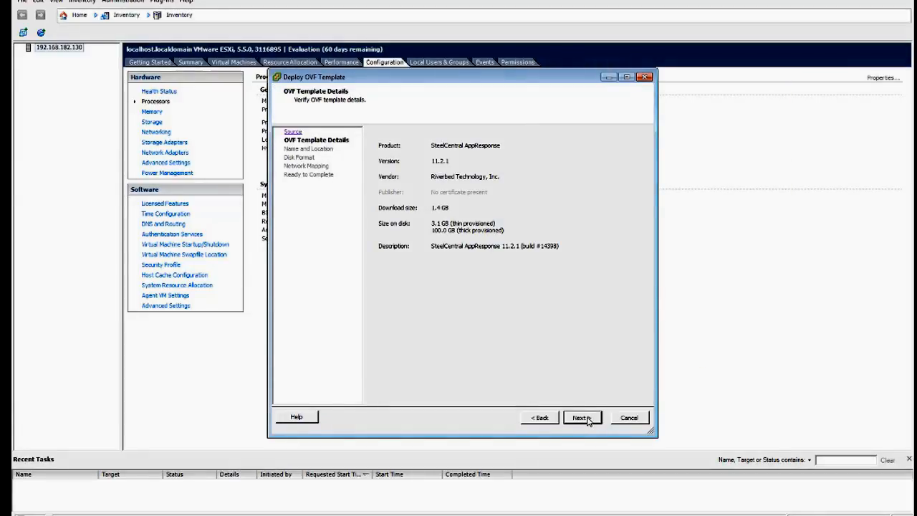
pyautogui.click(580, 417)
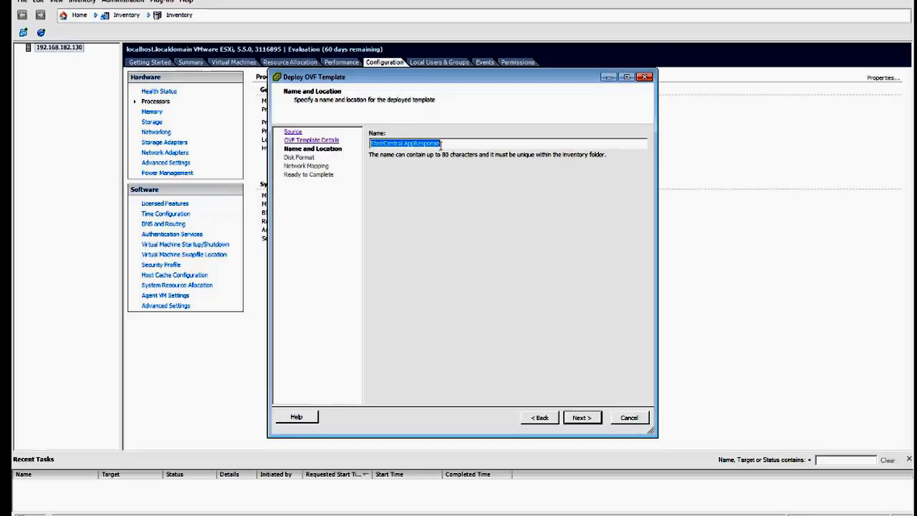
pyautogui.click(582, 417)
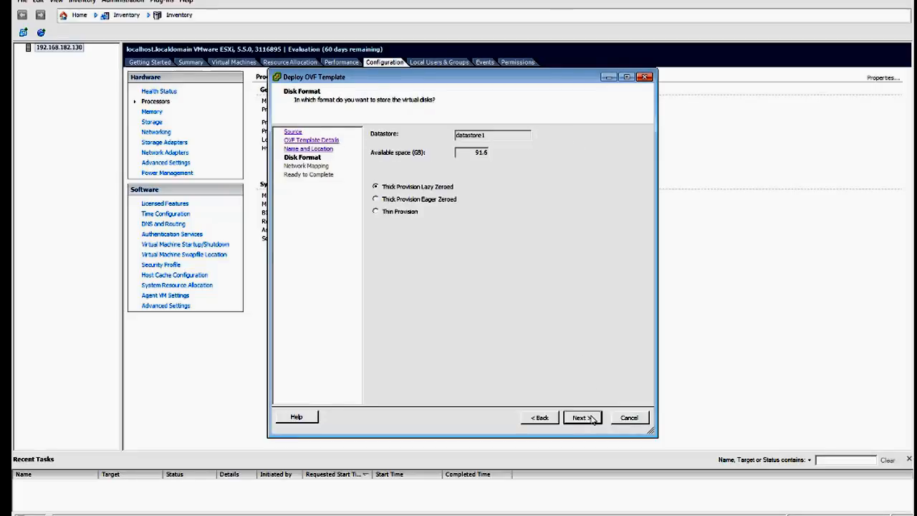
pyautogui.moveTo(535, 215)
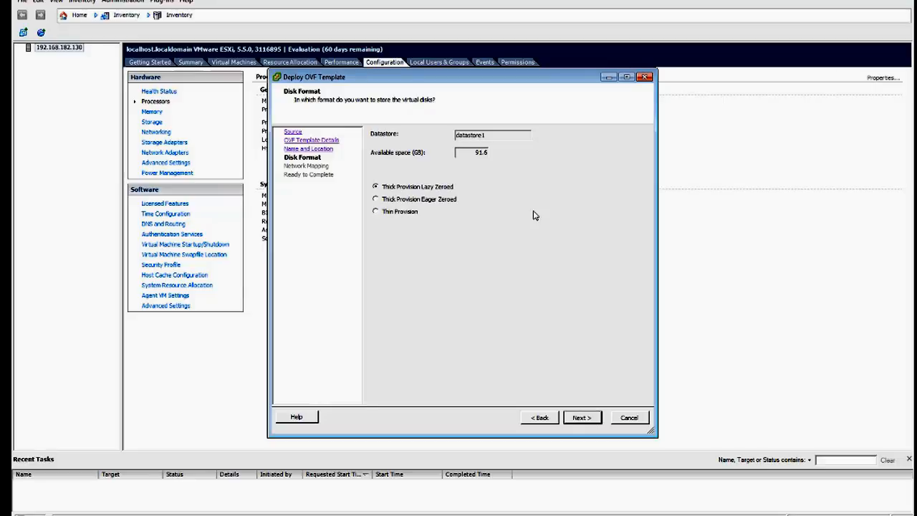
pyautogui.moveTo(353, 218)
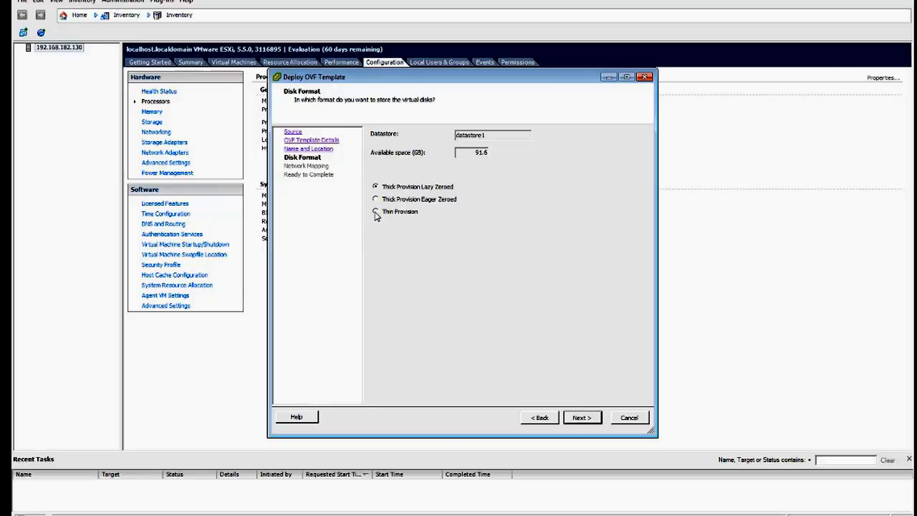
pyautogui.click(376, 212)
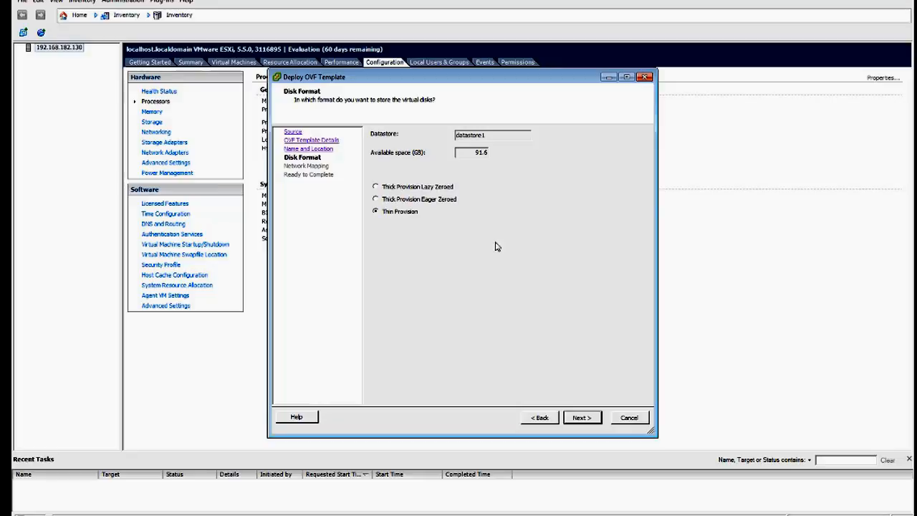
pyautogui.moveTo(519, 247)
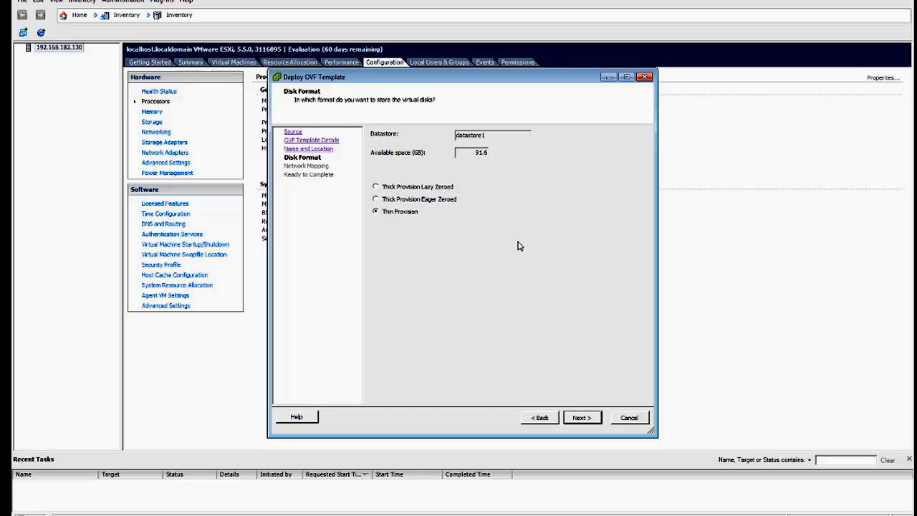
pyautogui.moveTo(582, 418)
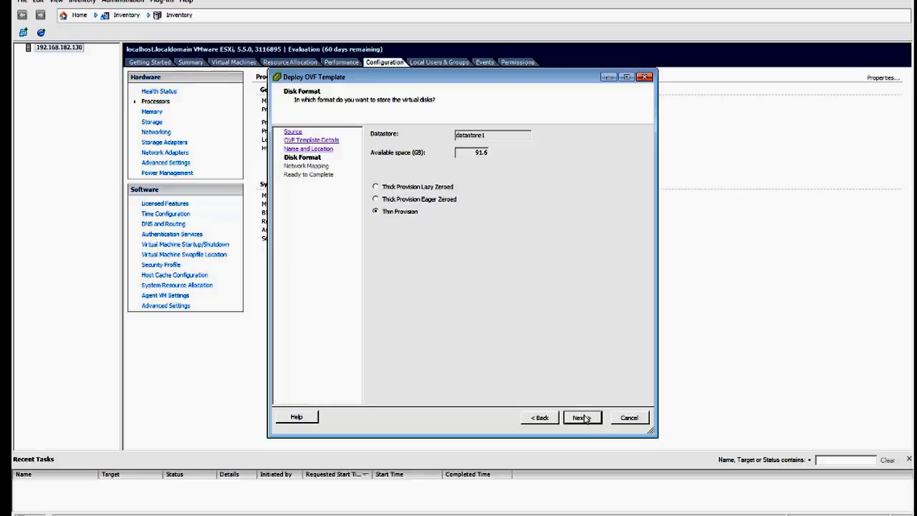
# Step: Map the primary and aux networks to VM Network and continue to Ready to Complete
pyautogui.click(580, 417)
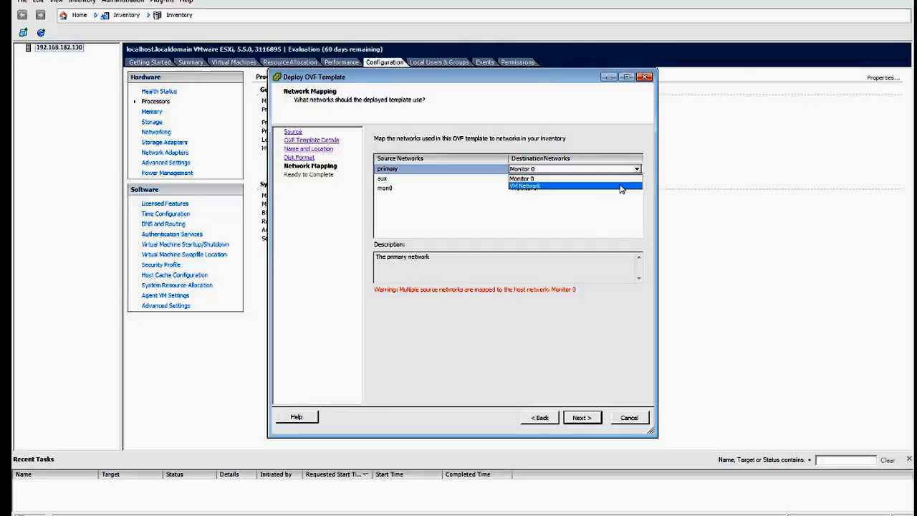
pyautogui.click(523, 186)
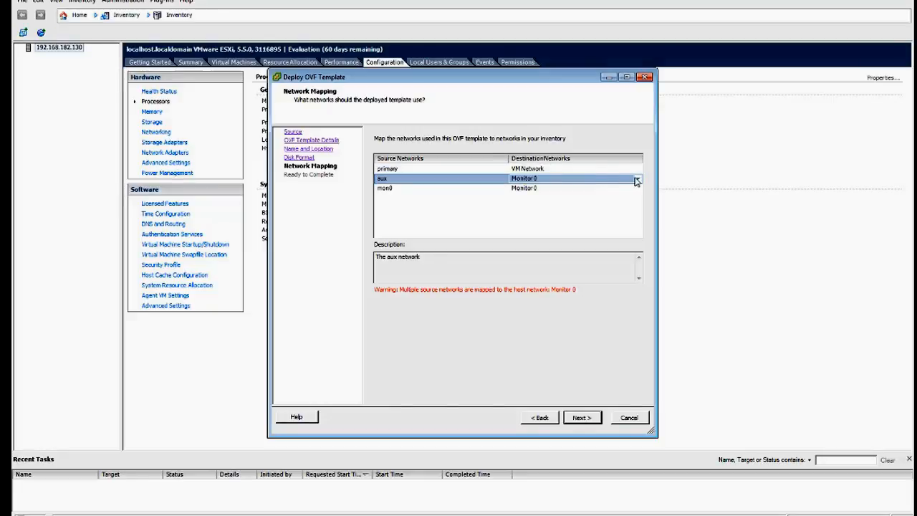
pyautogui.click(636, 178)
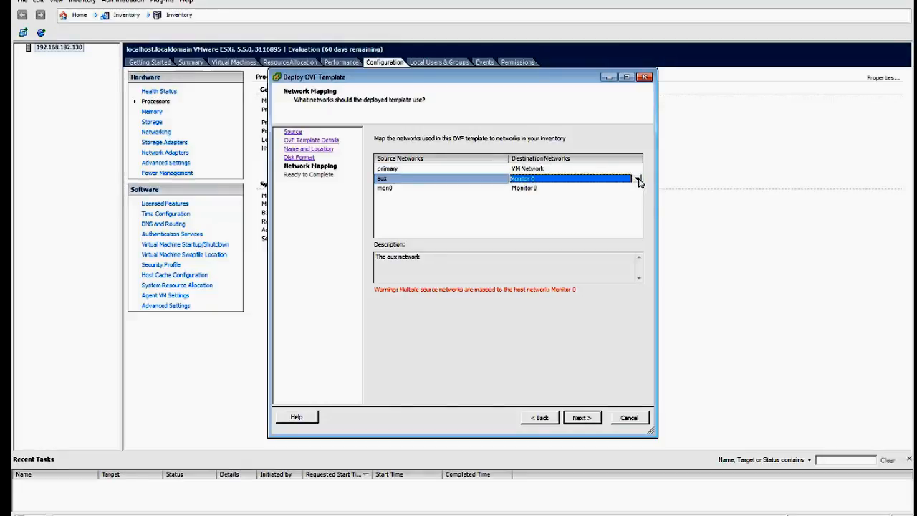
pyautogui.click(636, 177)
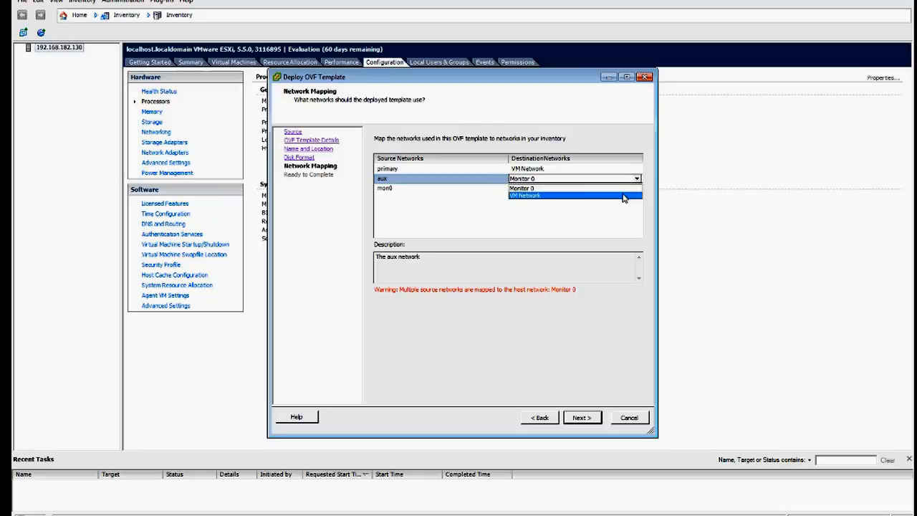
pyautogui.click(524, 195)
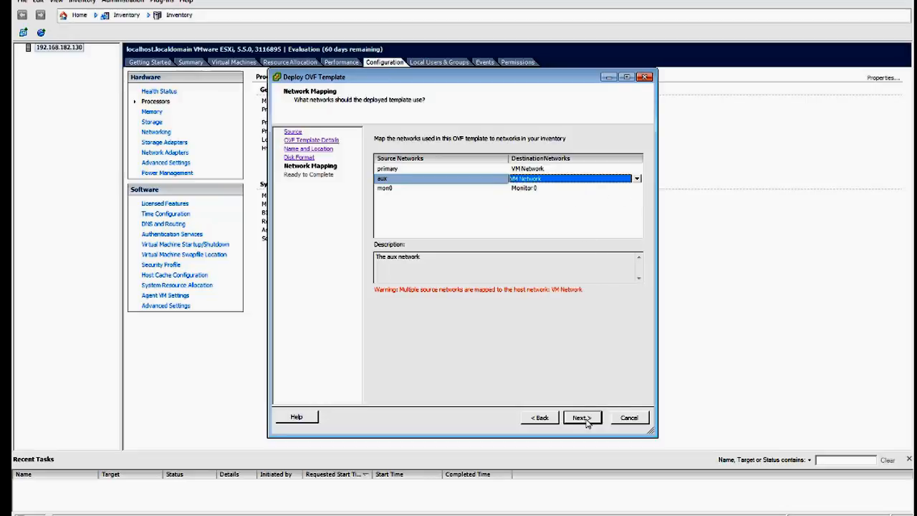
pyautogui.moveTo(578, 364)
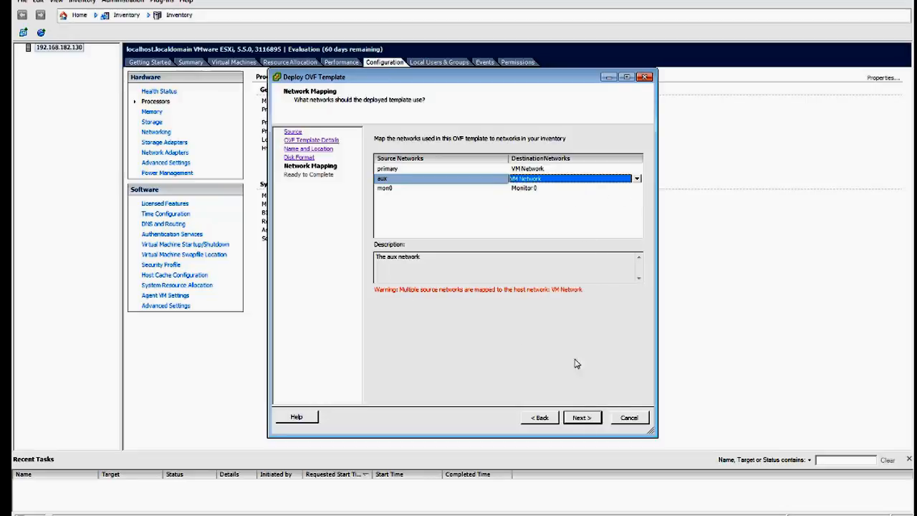
pyautogui.click(582, 417)
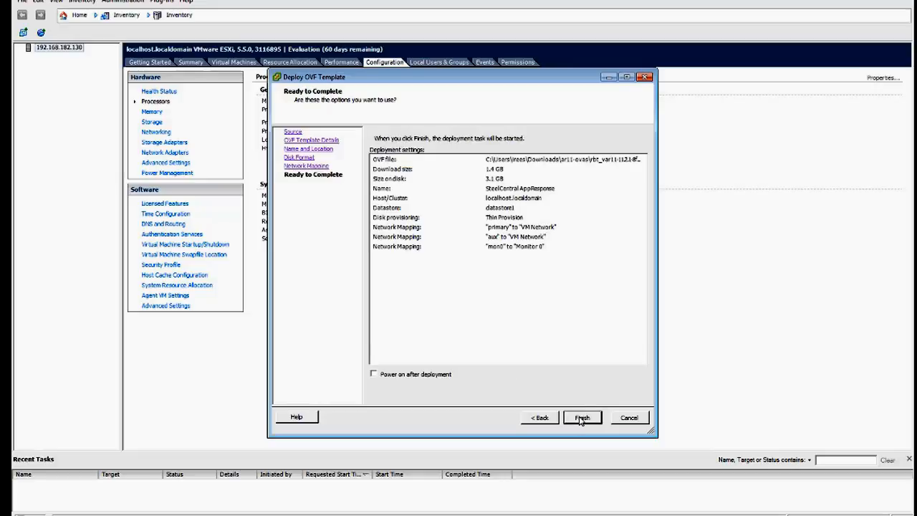
pyautogui.moveTo(451, 190)
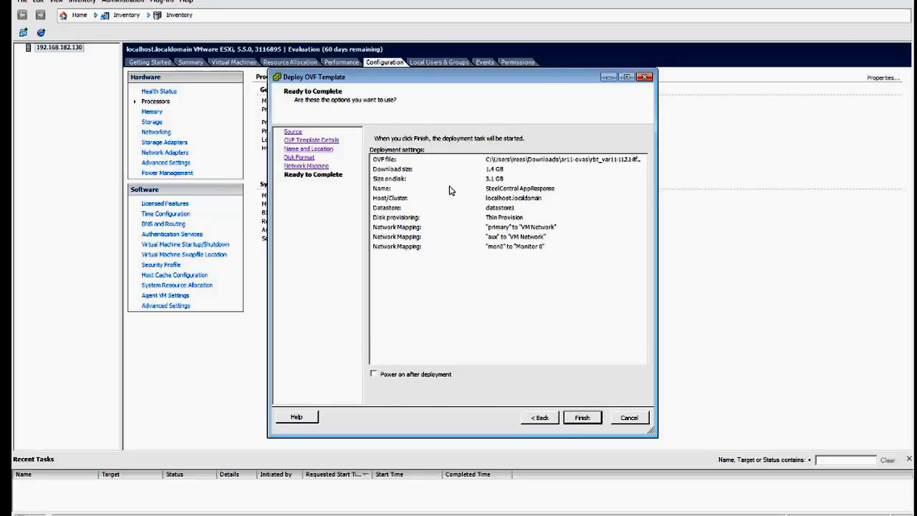
pyautogui.moveTo(576, 395)
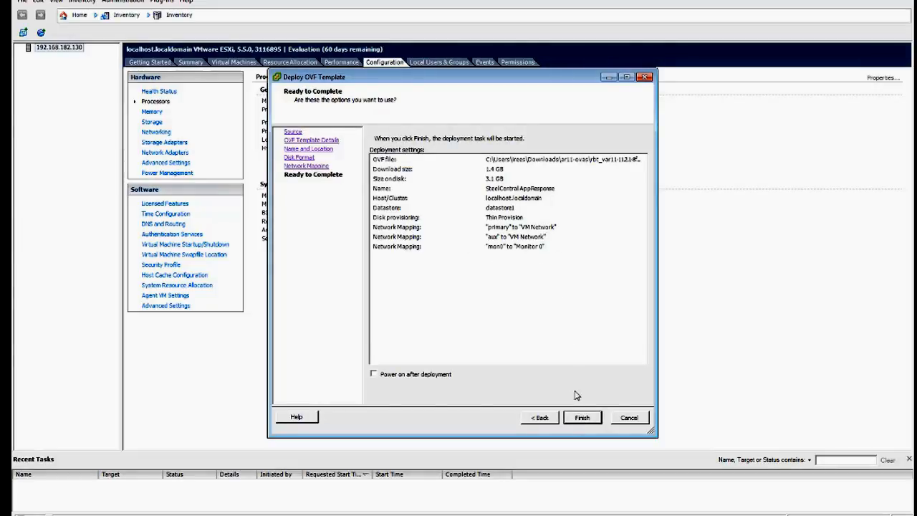
# Step: Finish the deployment and select the new SteelCentral AppResponse VM in the inventory
pyautogui.click(582, 417)
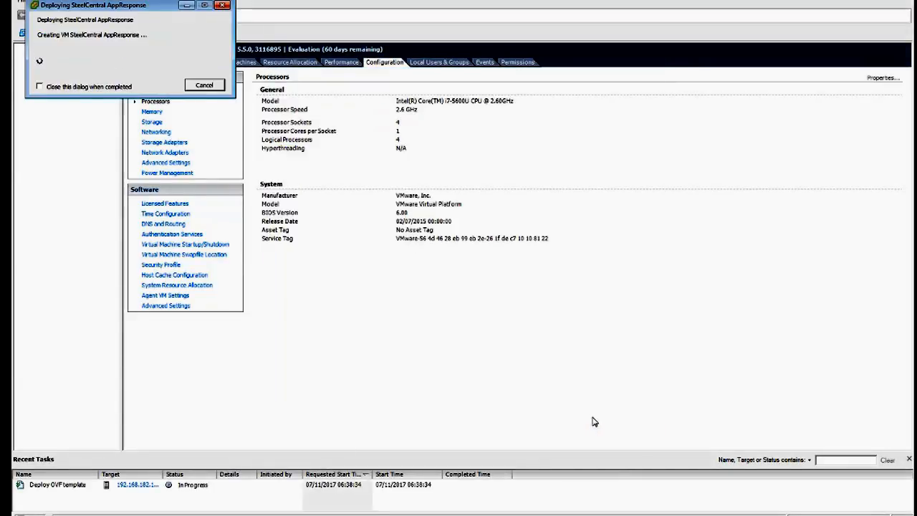
pyautogui.moveTo(594, 413)
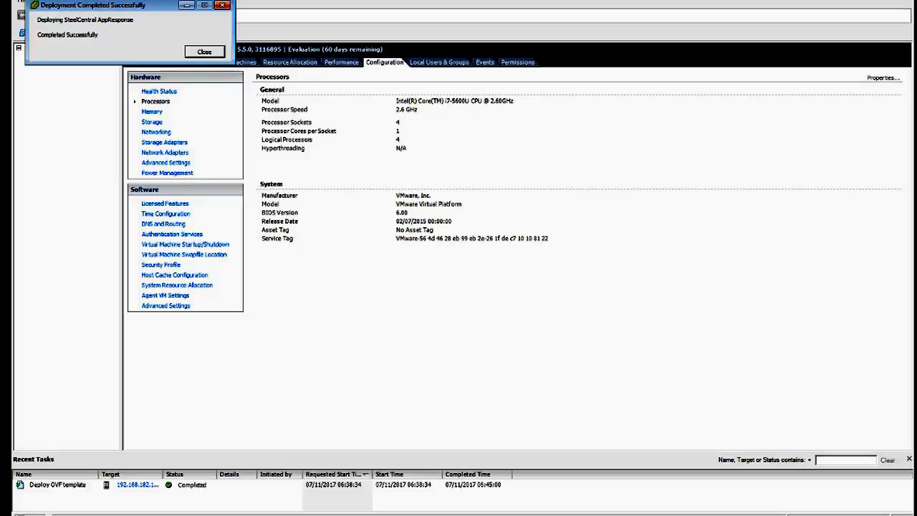
pyautogui.moveTo(494, 150)
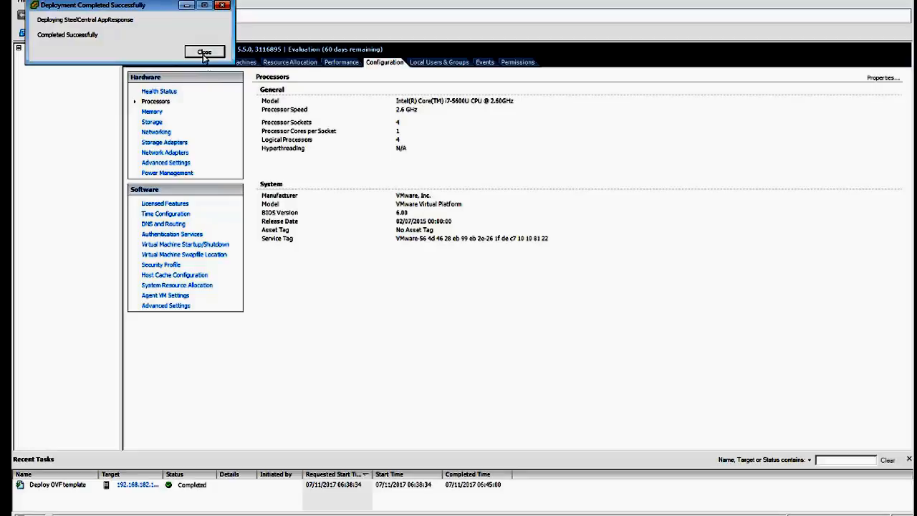
pyautogui.click(203, 52)
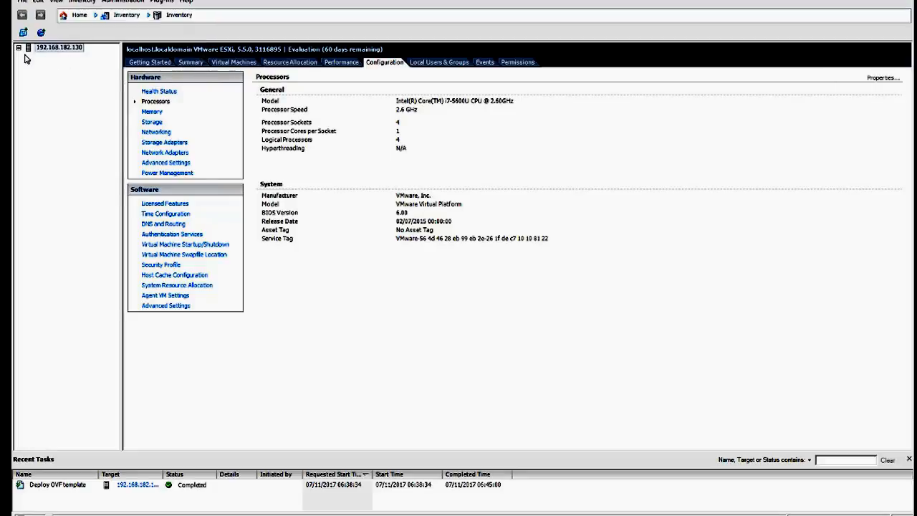
pyautogui.click(19, 47)
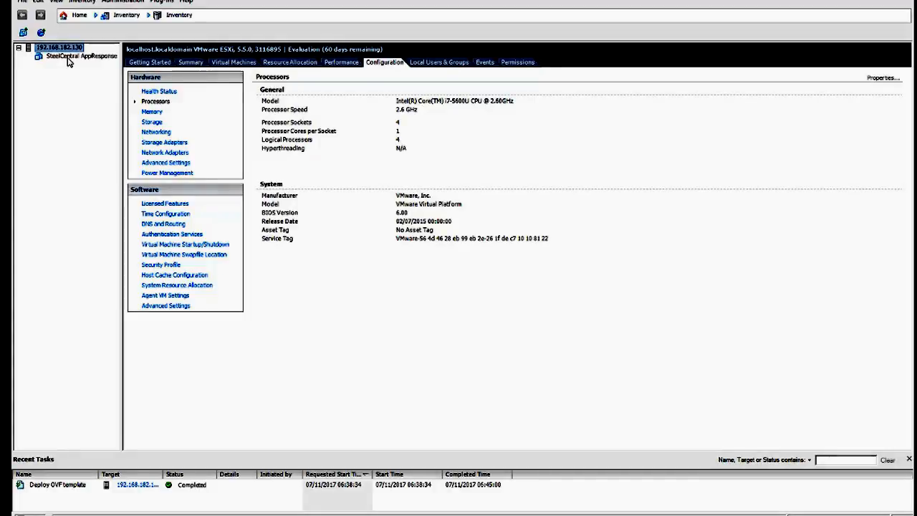
pyautogui.click(83, 56)
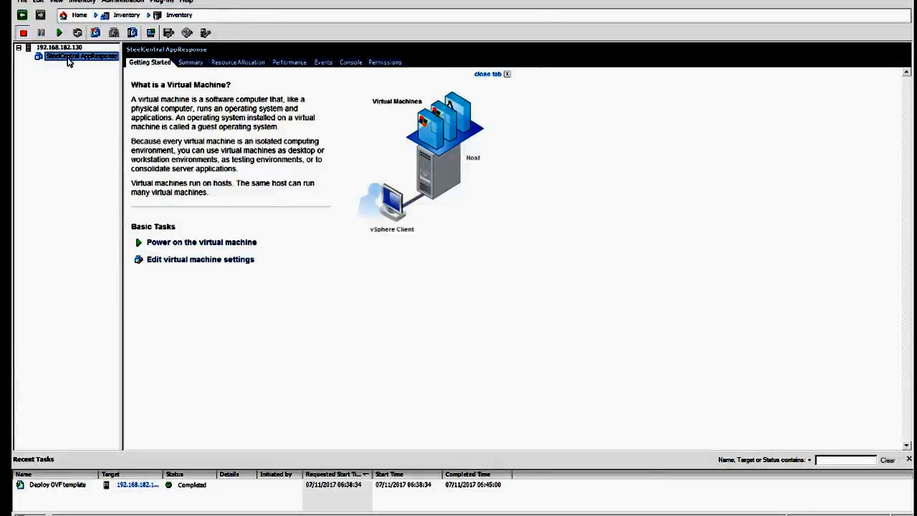
# Step: Open the VM's Edit Settings and review its CPUs and 100 GB thin Hard disk 1
pyautogui.rightClick(81, 56)
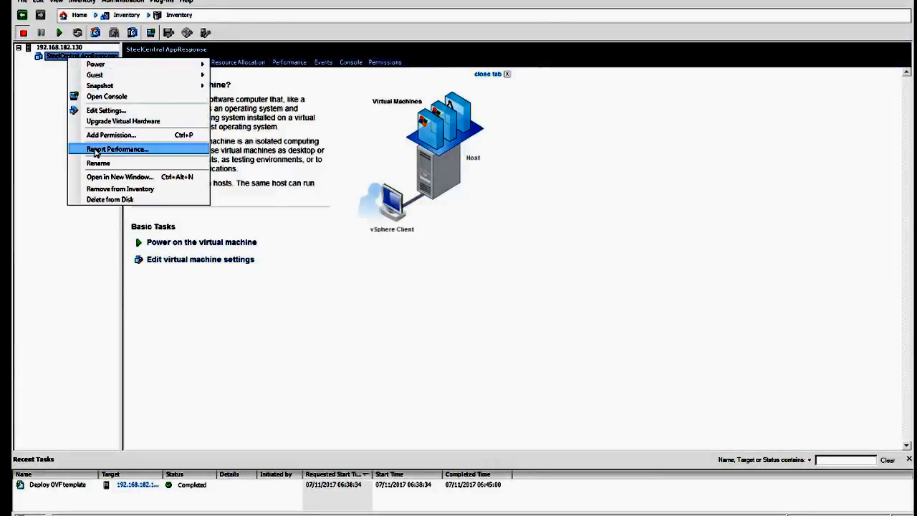
pyautogui.moveTo(124, 120)
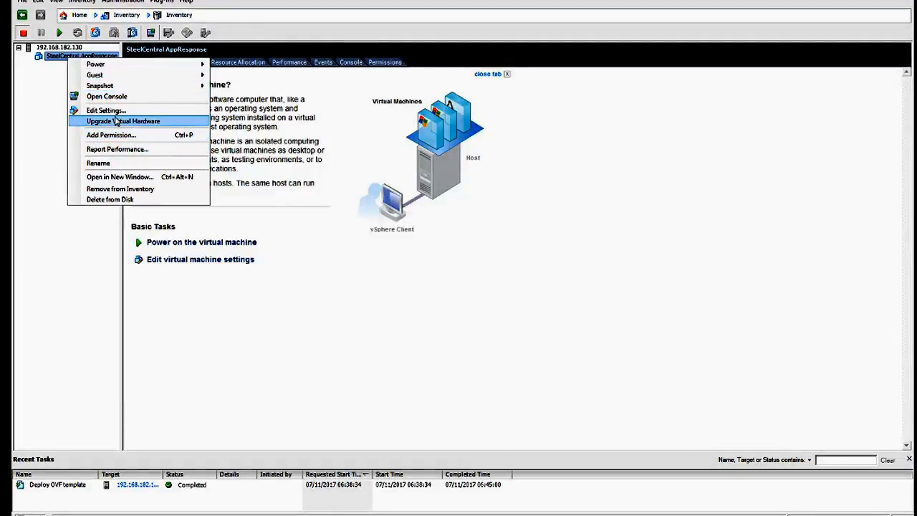
pyautogui.click(106, 111)
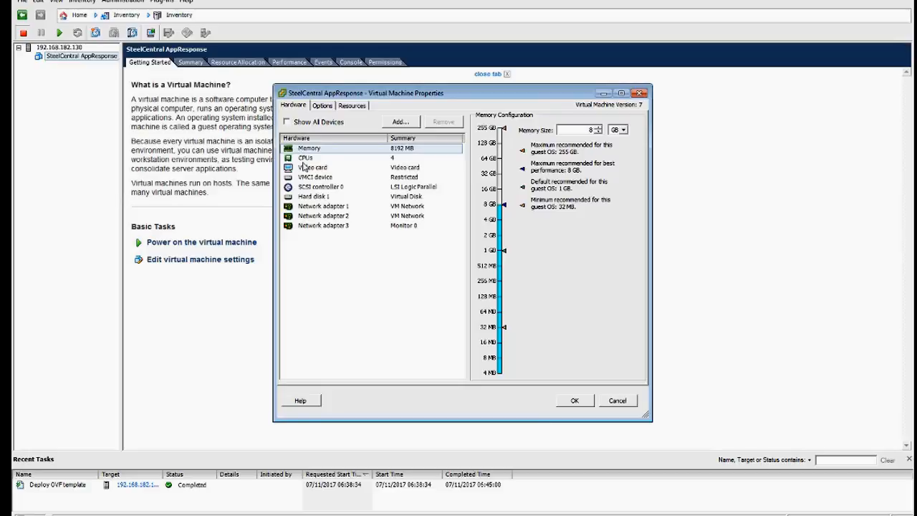
pyautogui.moveTo(333, 157)
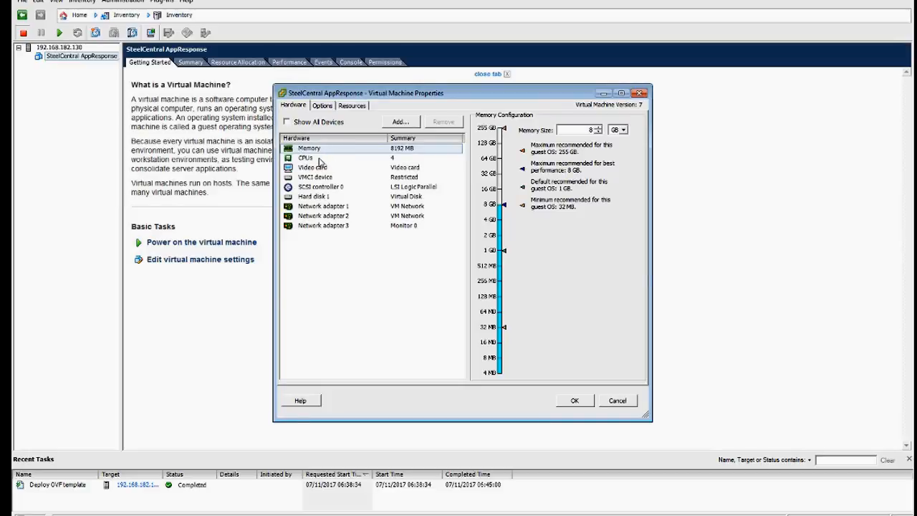
pyautogui.click(305, 158)
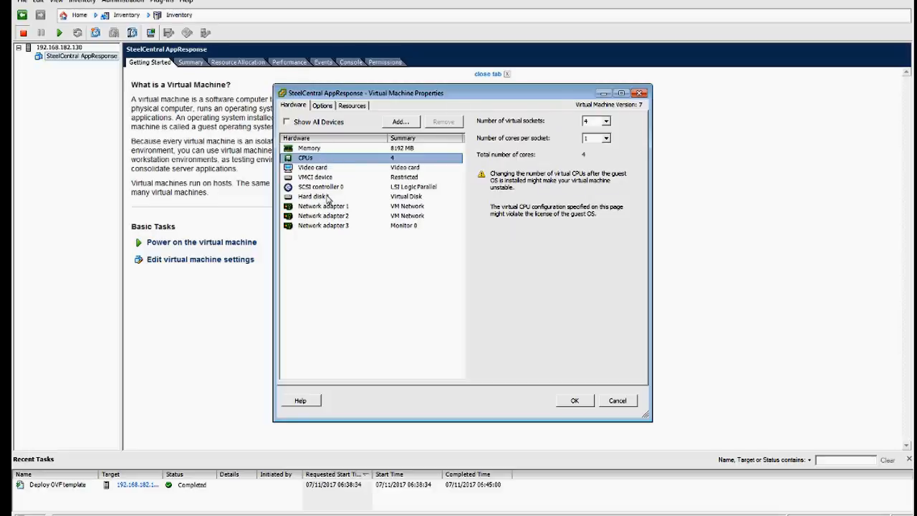
pyautogui.click(314, 197)
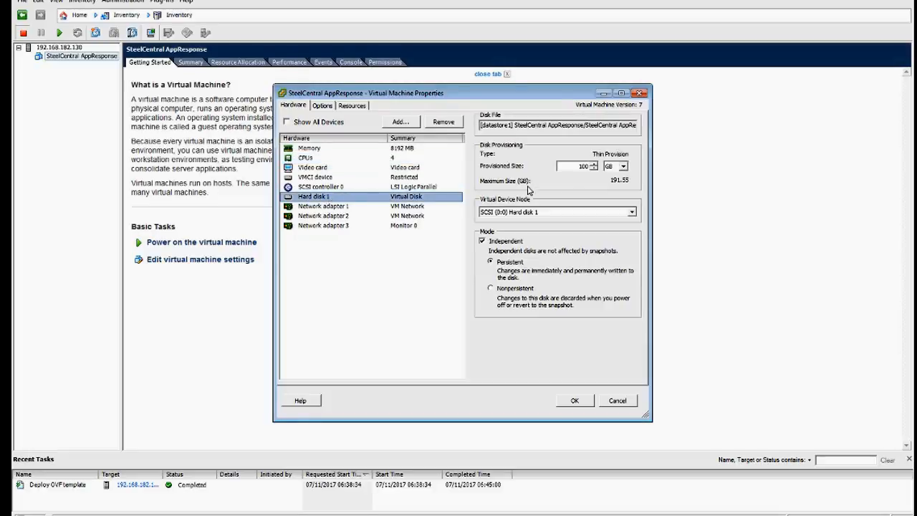
pyautogui.moveTo(603, 187)
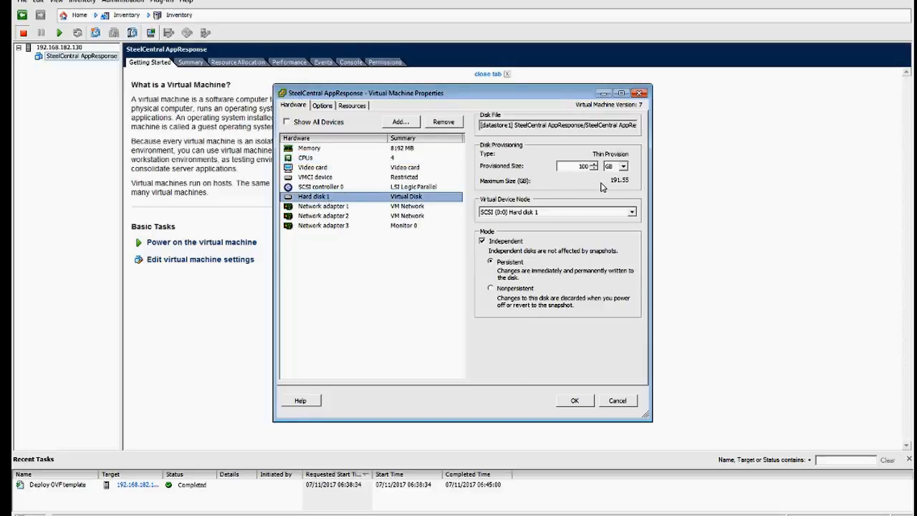
pyautogui.moveTo(372, 187)
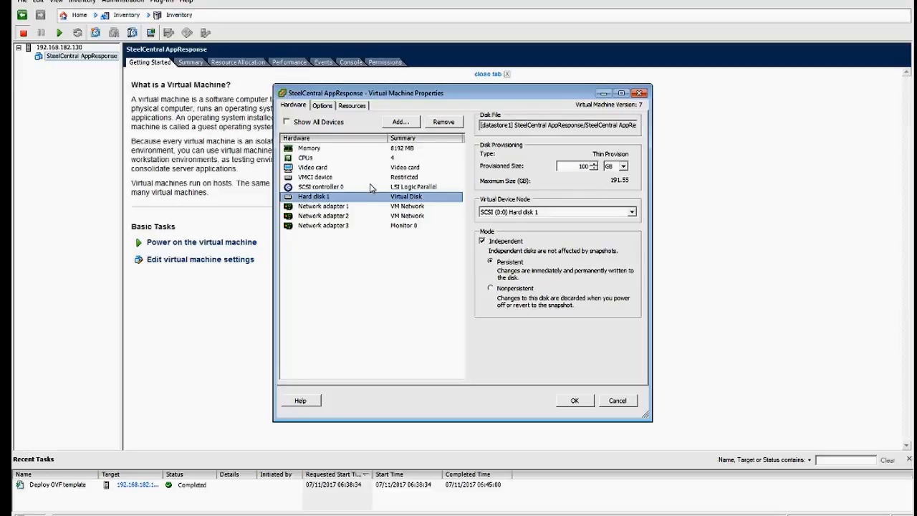
pyautogui.moveTo(376, 197)
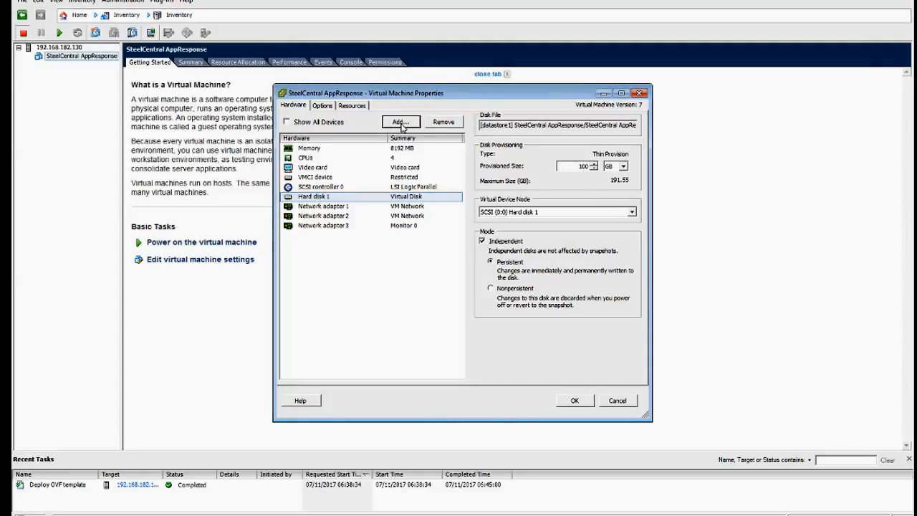
# Step: Add a Hard Disk device, keeping 'Create a new virtual disk', up to the size step
pyautogui.click(400, 120)
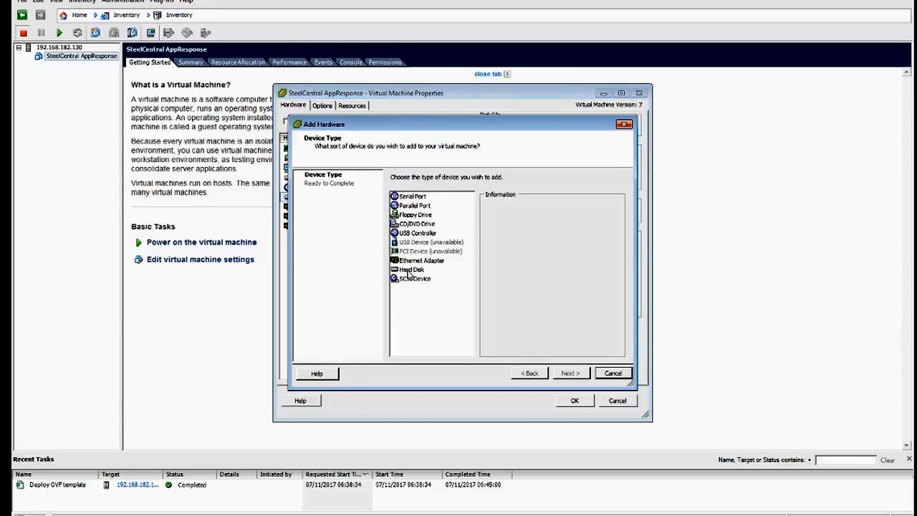
pyautogui.click(410, 269)
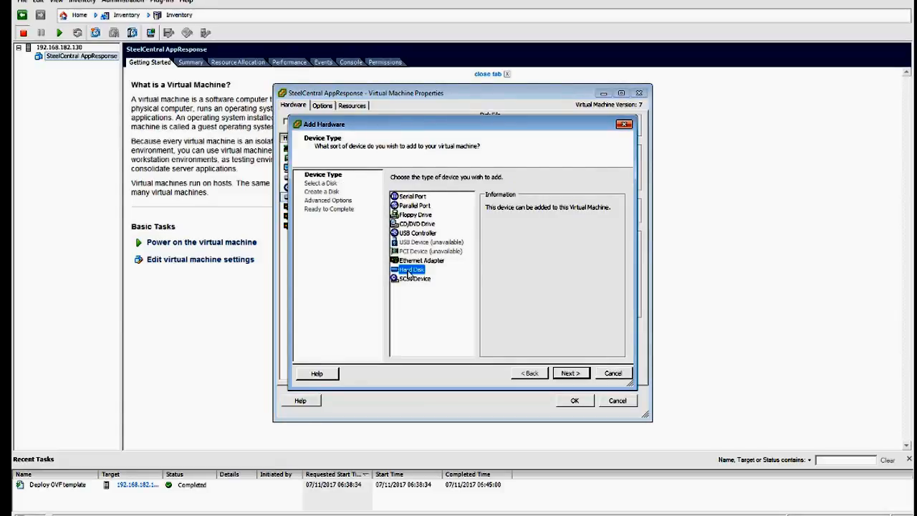
pyautogui.click(570, 373)
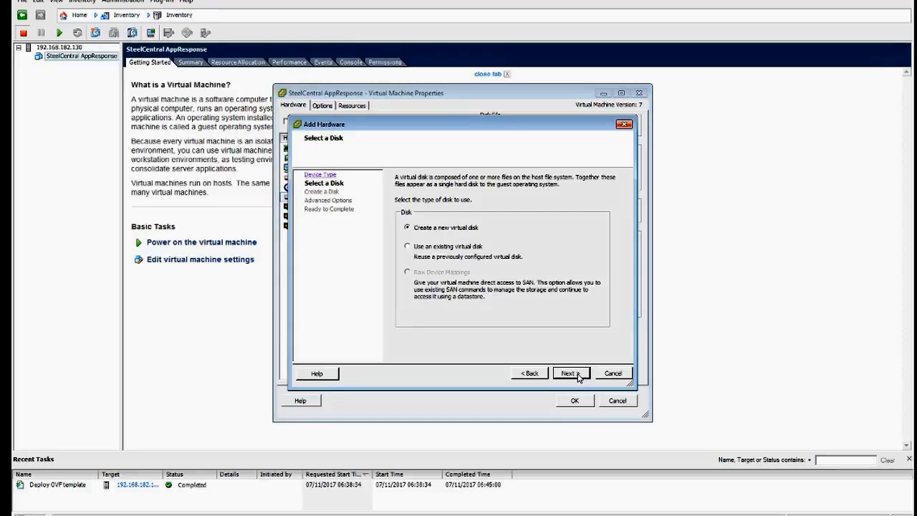
pyautogui.click(567, 373)
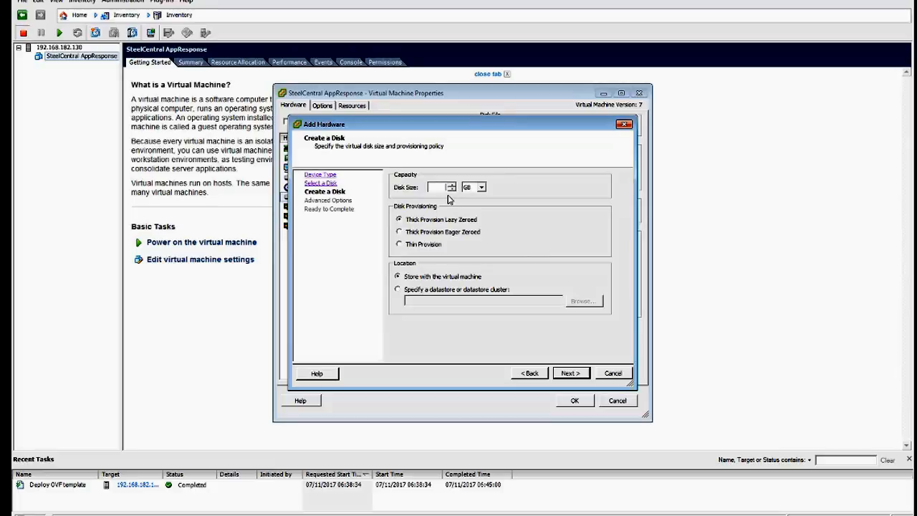
# Step: Give the new disk a 100 GB size with Thin Provision, raising the overcommitment warning
pyautogui.write('100')
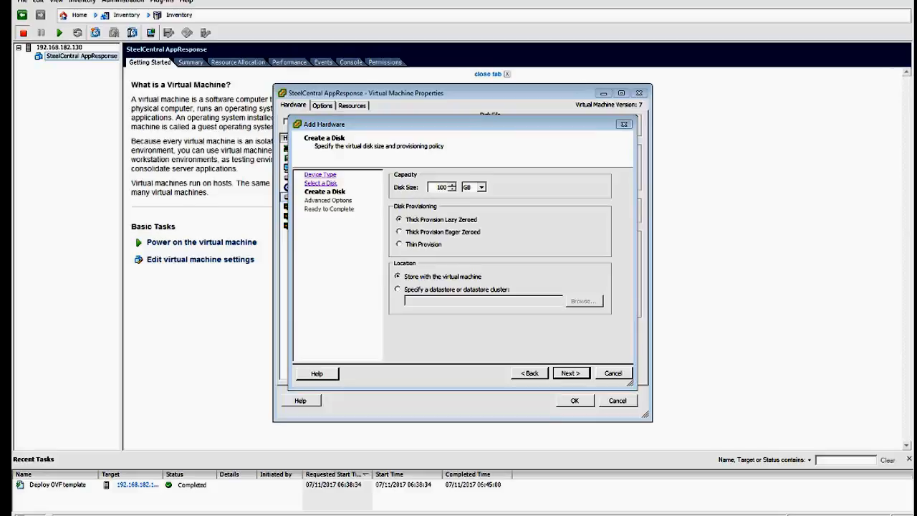
pyautogui.moveTo(886, 268)
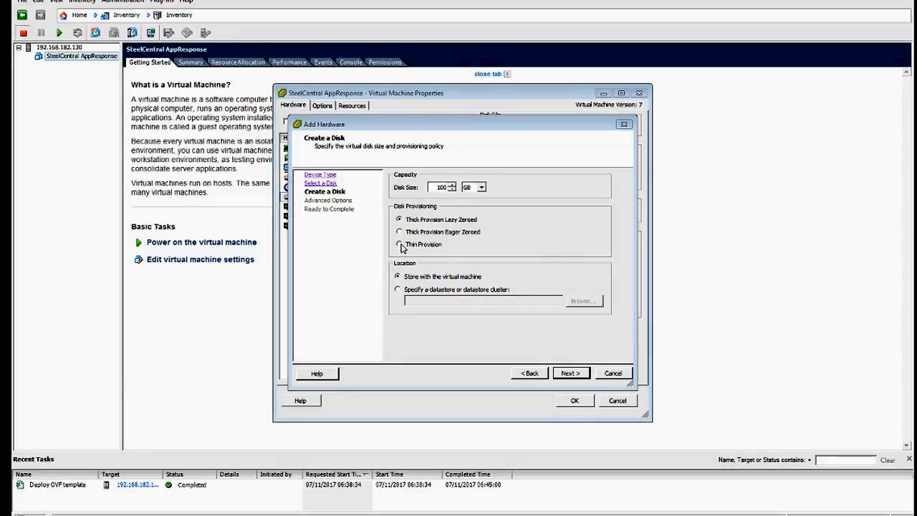
pyautogui.click(570, 372)
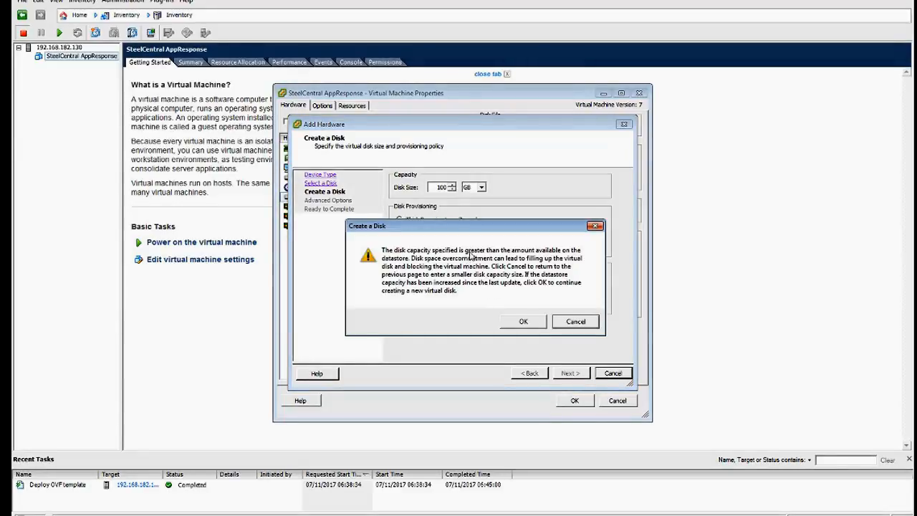
pyautogui.moveTo(482, 310)
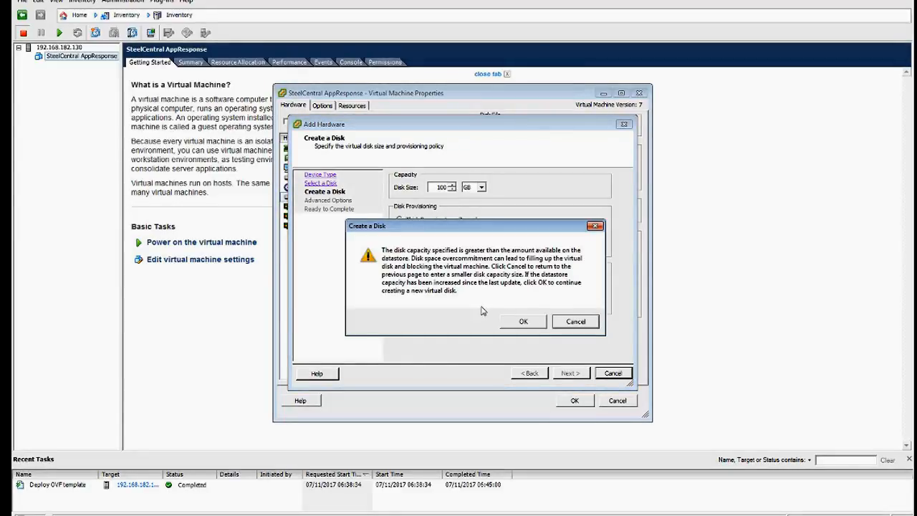
pyautogui.moveTo(523, 321)
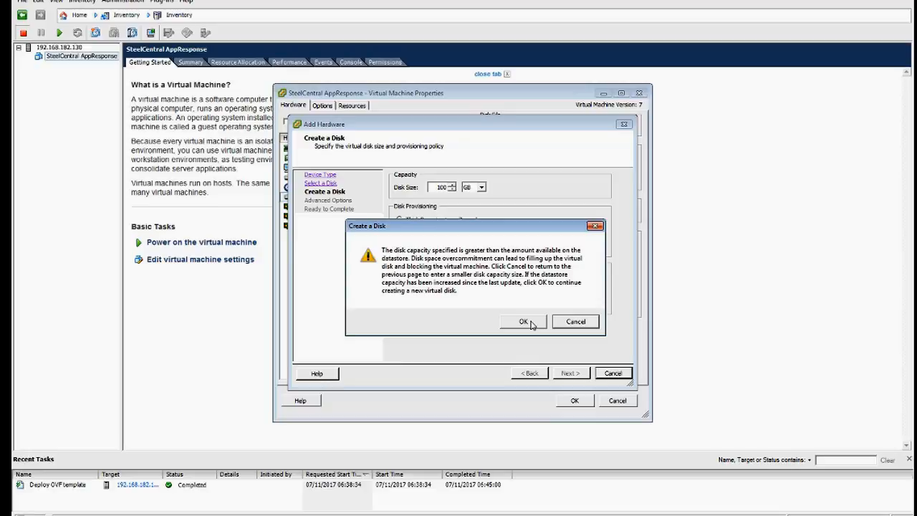
pyautogui.moveTo(504, 310)
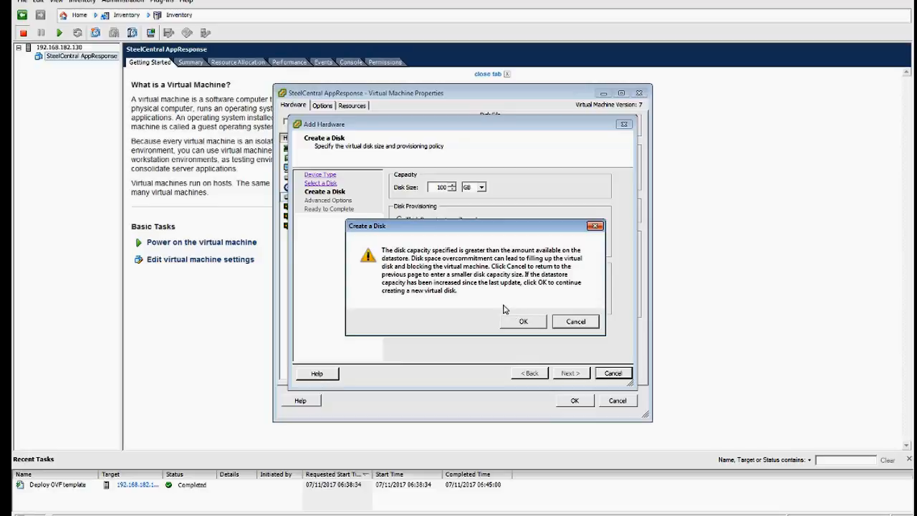
pyautogui.moveTo(479, 310)
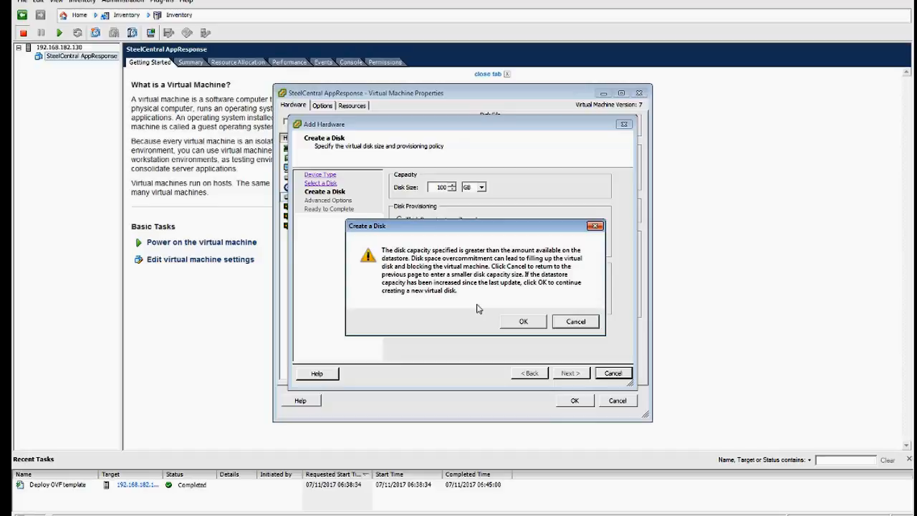
pyautogui.moveTo(490, 292)
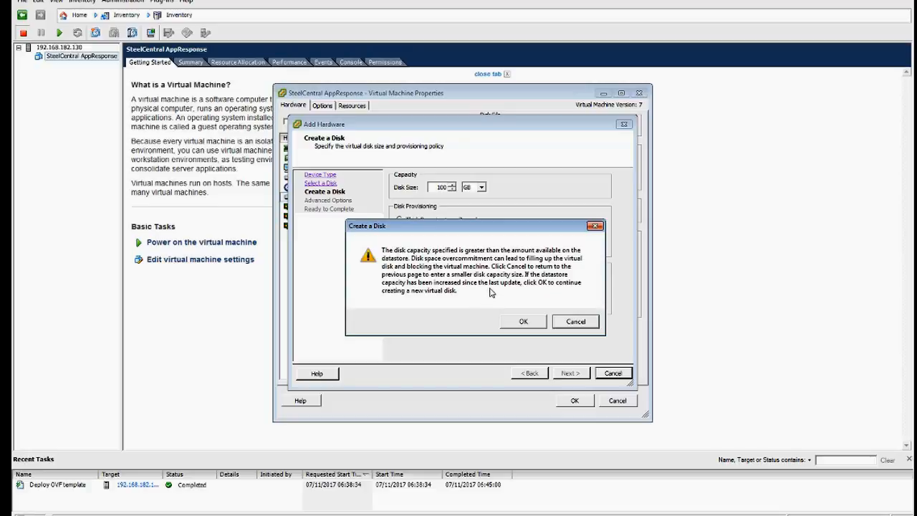
pyautogui.moveTo(473, 278)
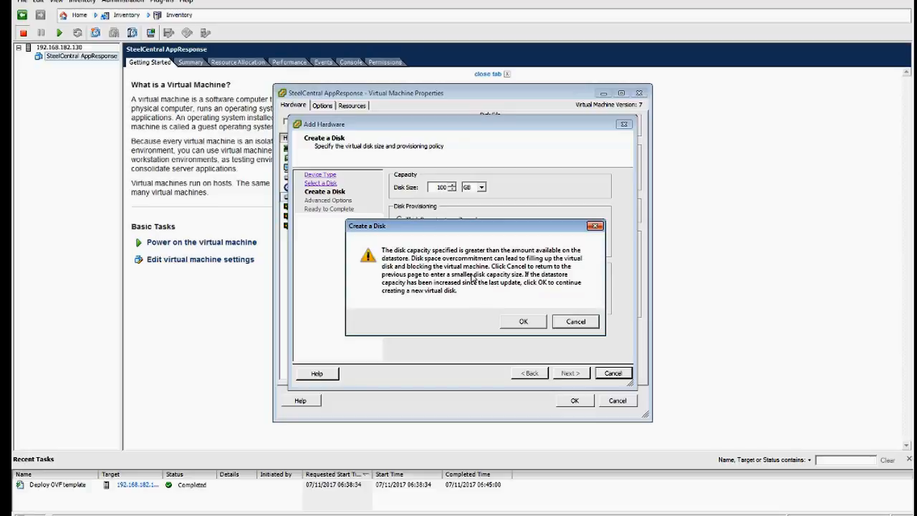
pyautogui.moveTo(478, 278)
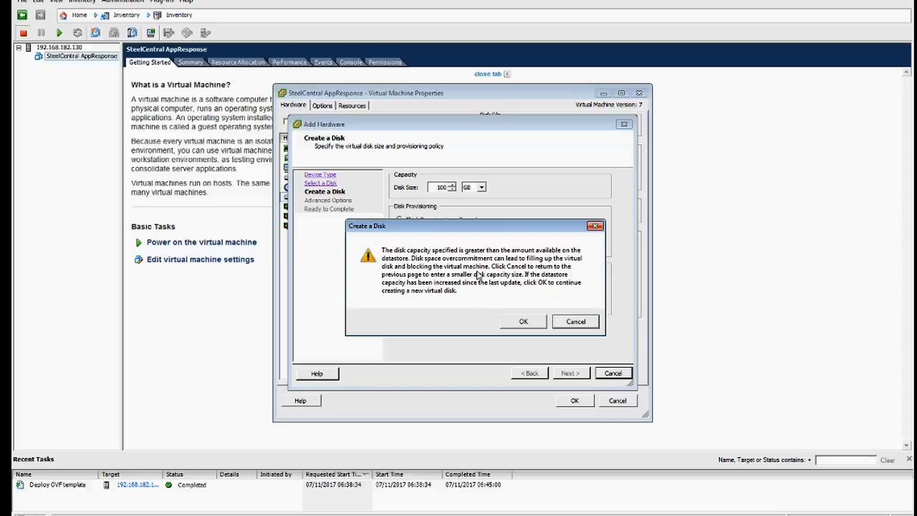
pyautogui.moveTo(470, 310)
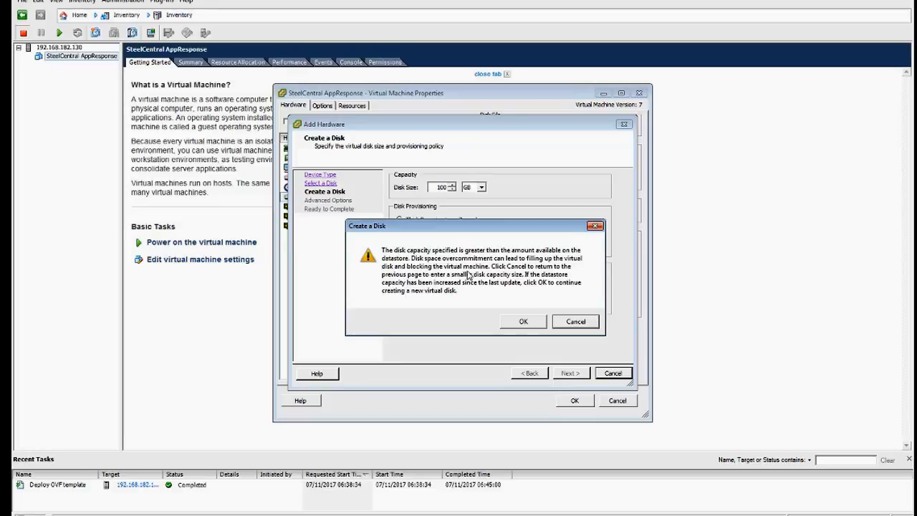
pyautogui.moveTo(474, 304)
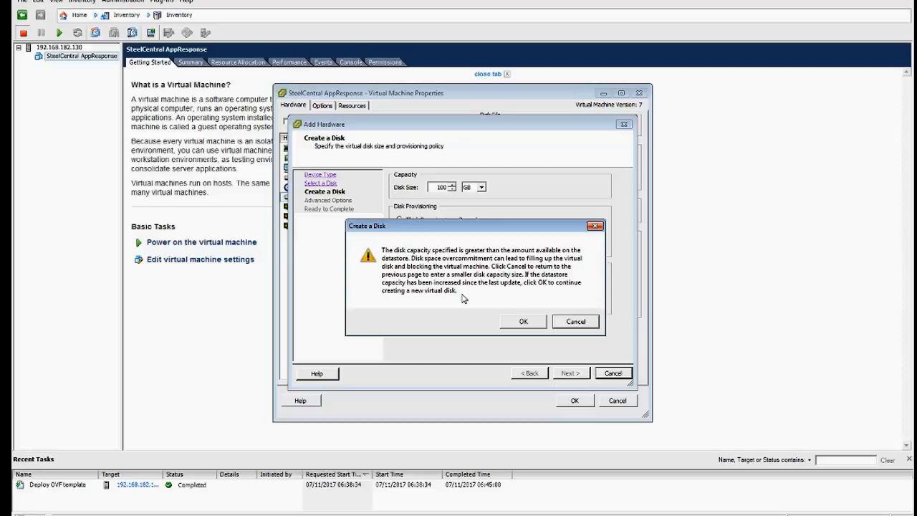
pyautogui.moveTo(493, 308)
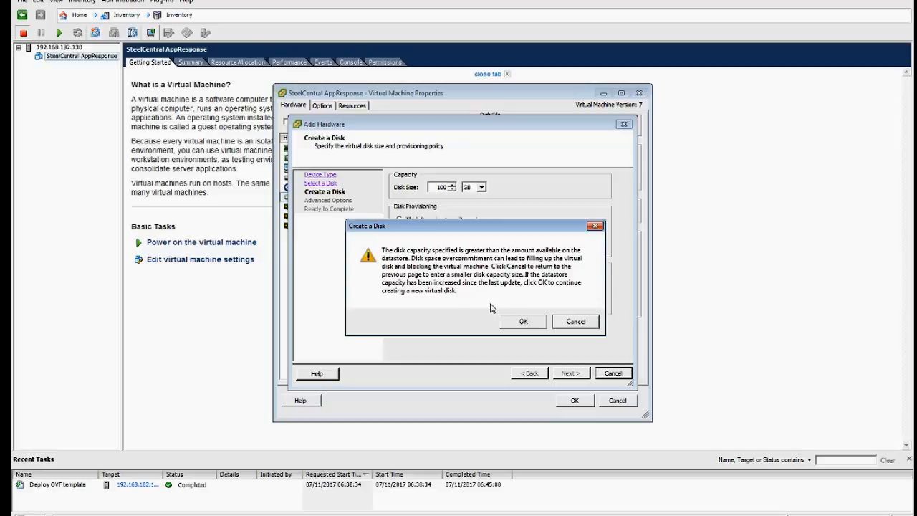
pyautogui.moveTo(499, 301)
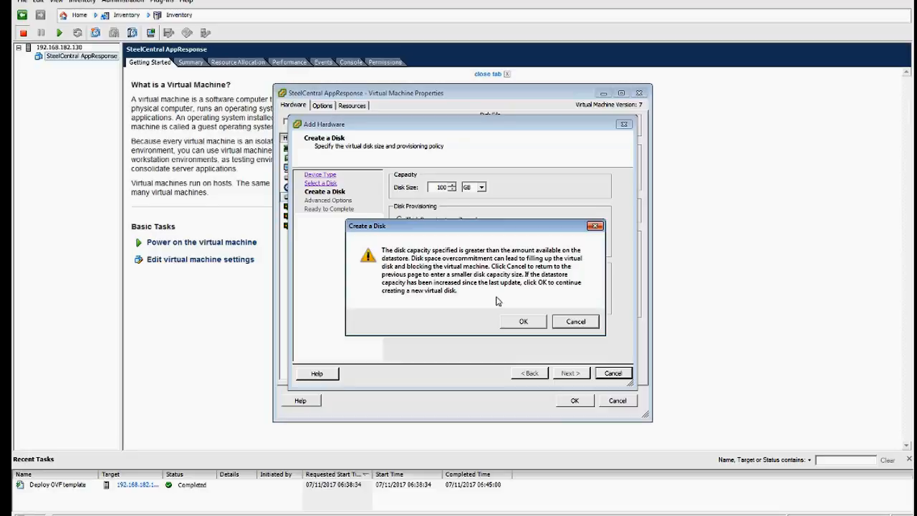
pyautogui.moveTo(521, 309)
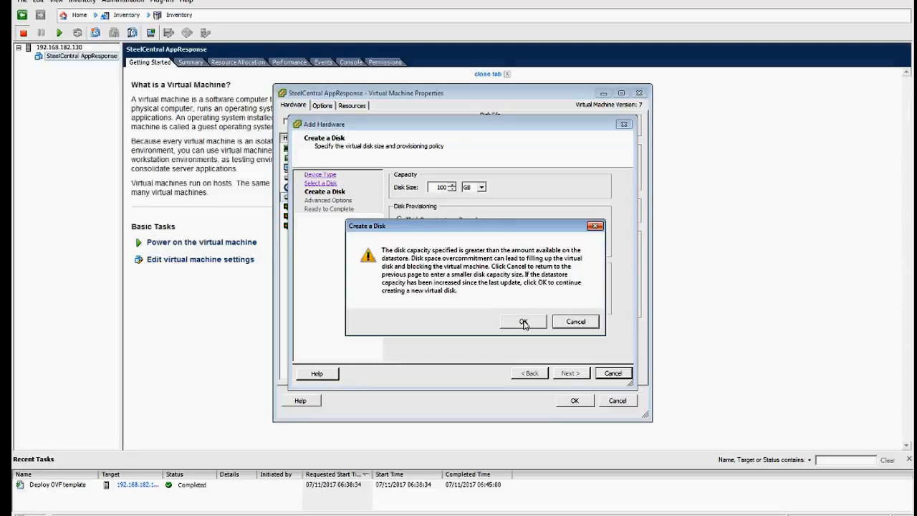
# Step: Accept the overcommitment warning and finish, queuing the 100 GB thin disk
pyautogui.click(523, 321)
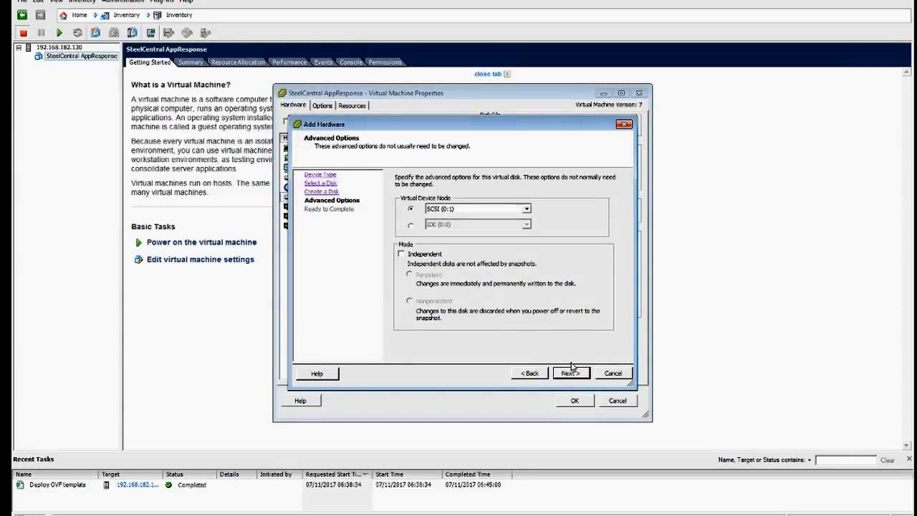
pyautogui.moveTo(455, 261)
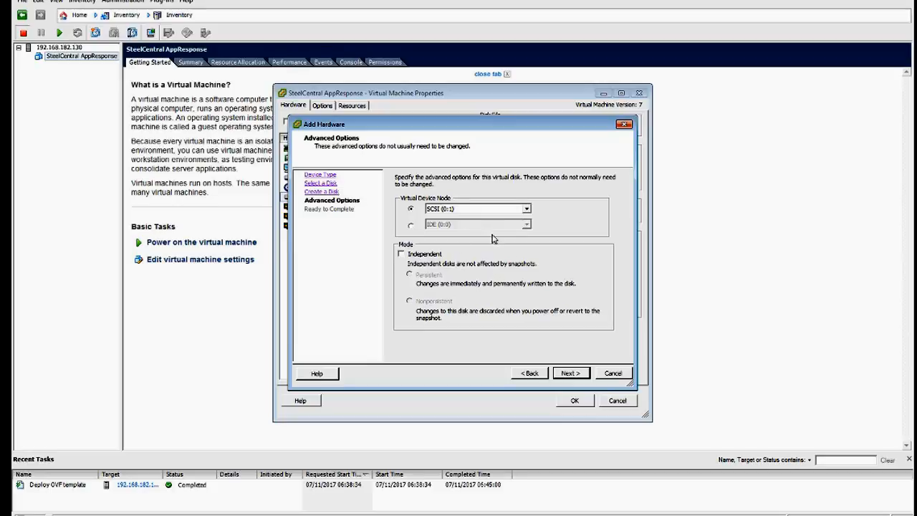
pyautogui.moveTo(570, 372)
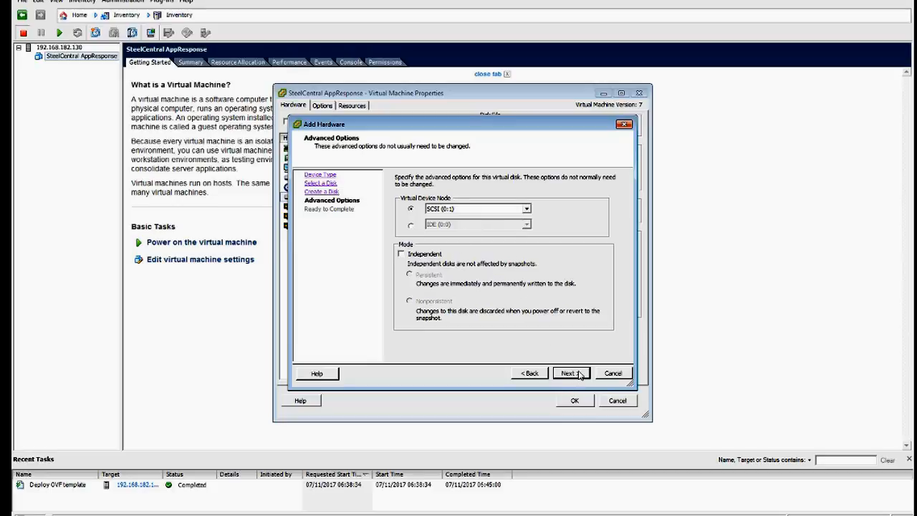
pyautogui.click(568, 373)
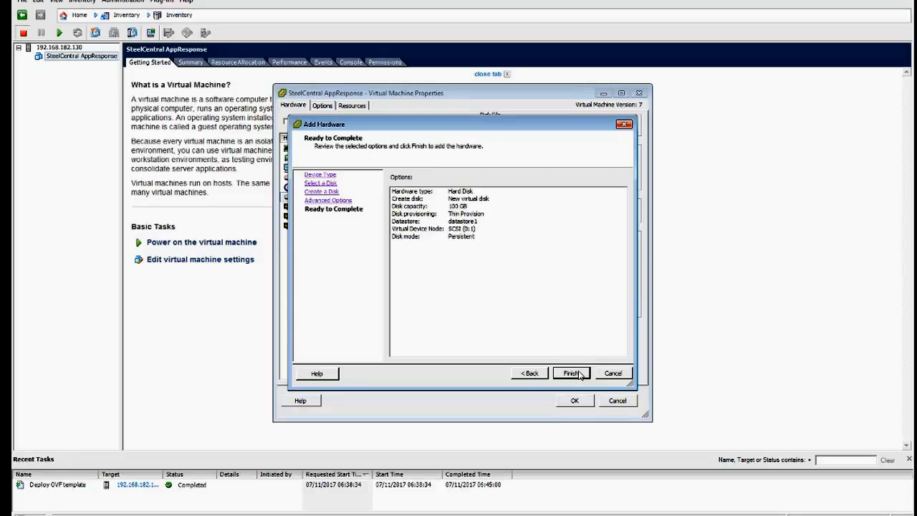
pyautogui.click(571, 372)
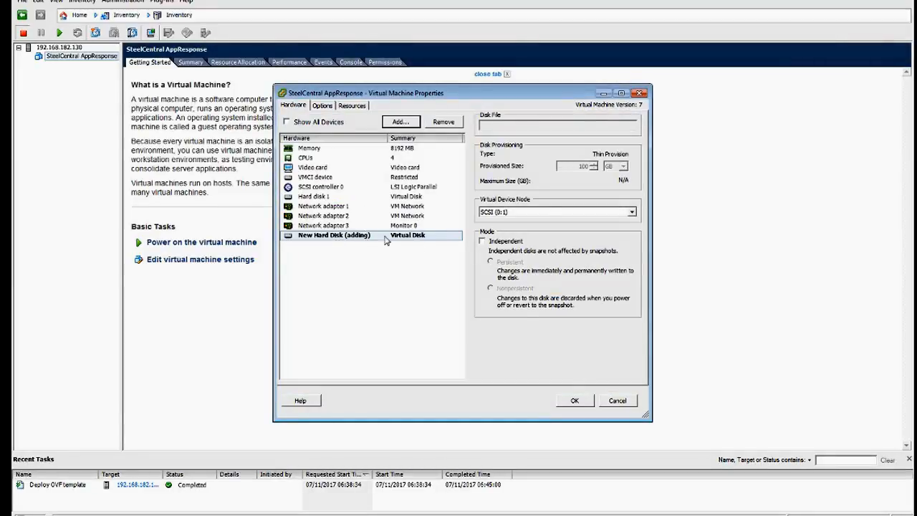
pyautogui.moveTo(393, 252)
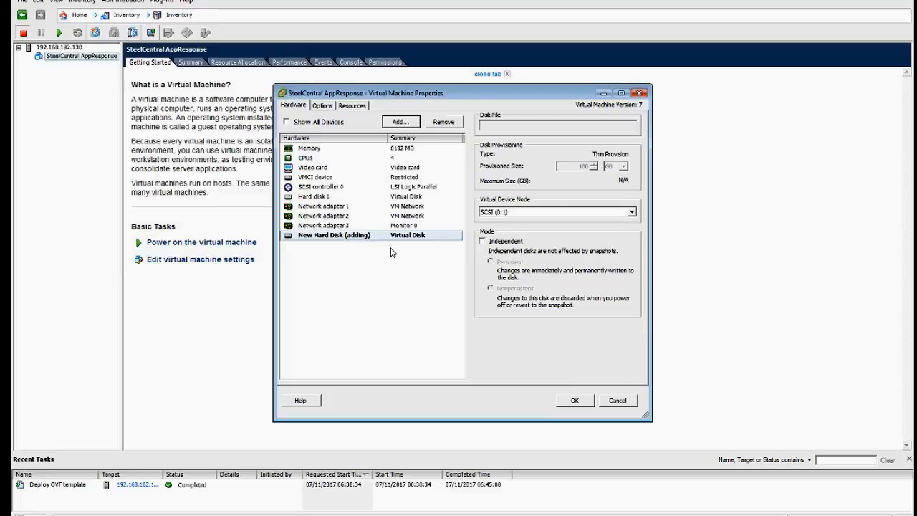
pyautogui.moveTo(576, 401)
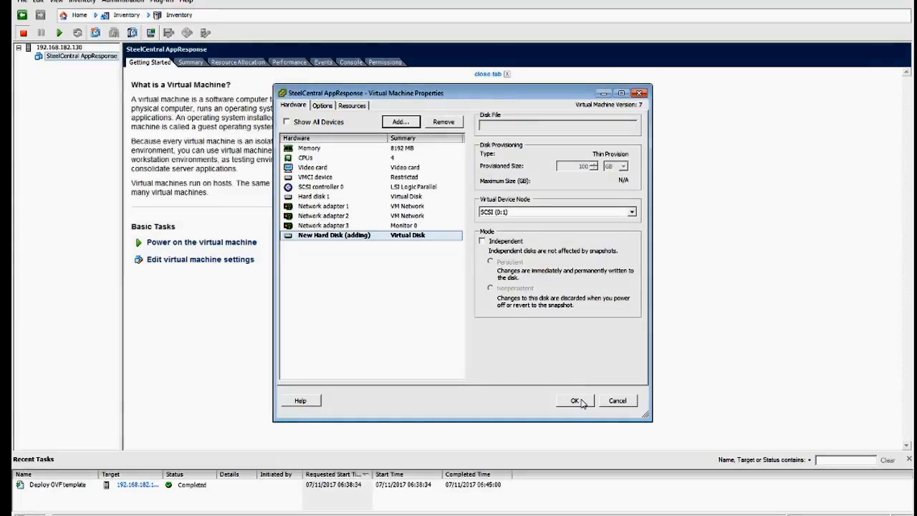
# Step: Apply the new disk in VM Properties and launch the powered-on VM's console
pyautogui.click(573, 402)
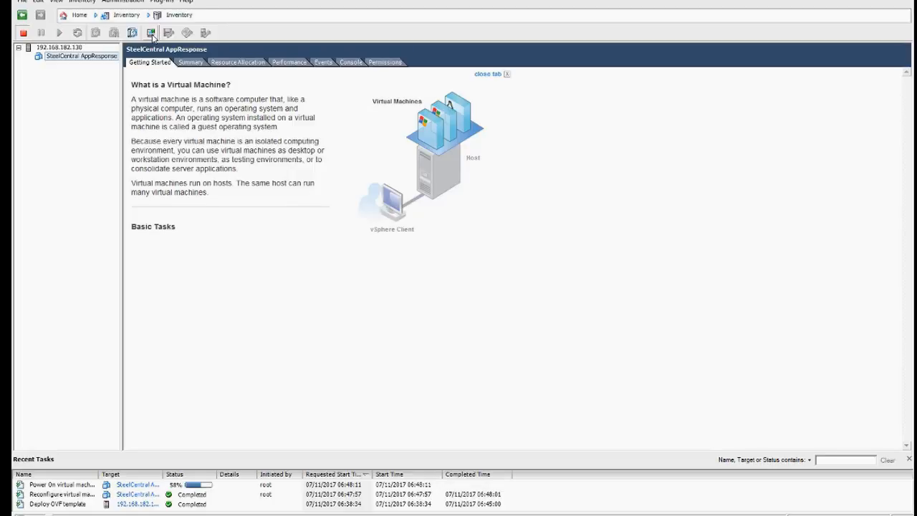
pyautogui.click(150, 33)
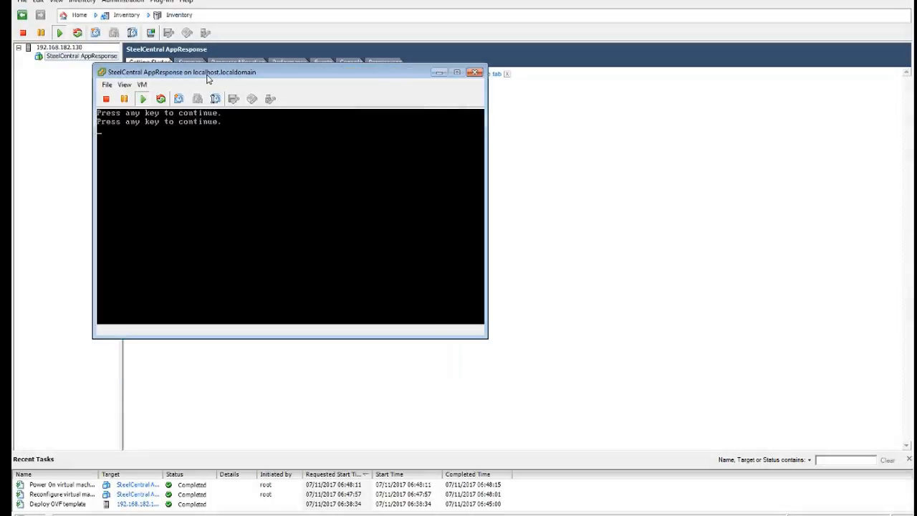
# Step: Pass the continue prompts and log in to the console as admin
pyautogui.press('enter')
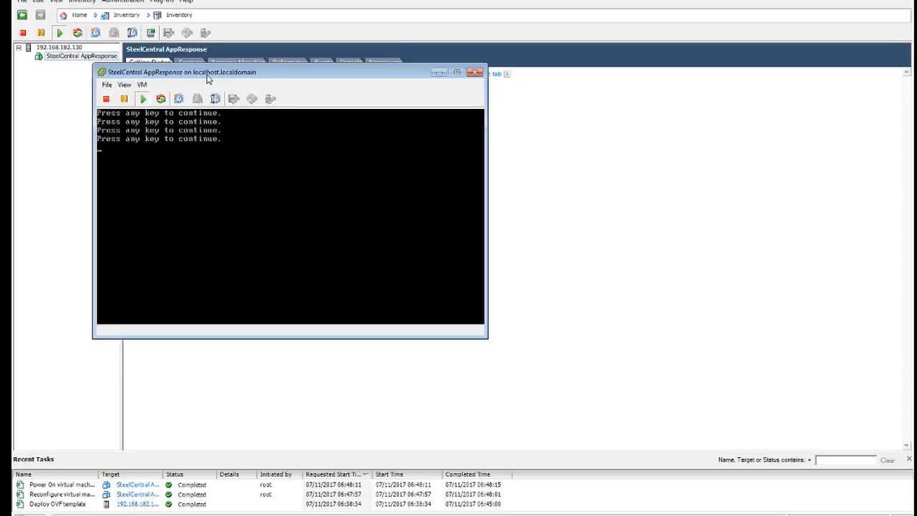
pyautogui.press('enter')
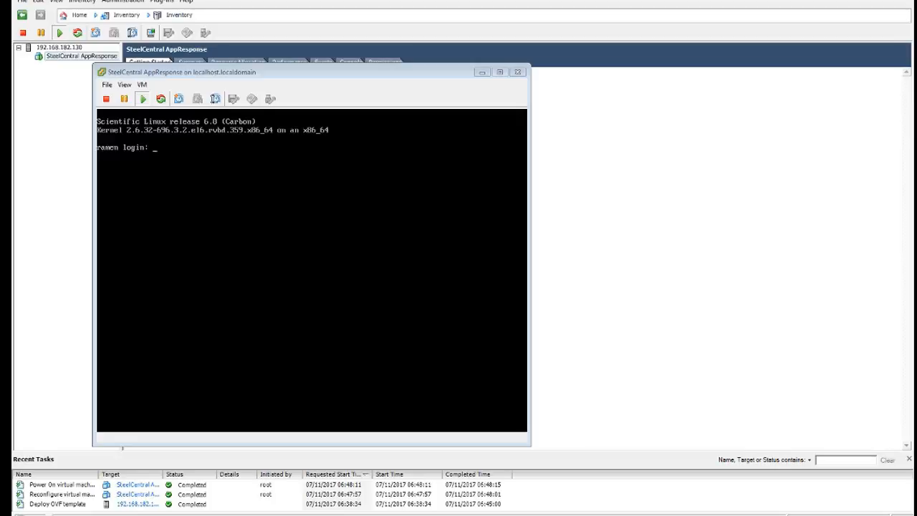
pyautogui.moveTo(209, 160)
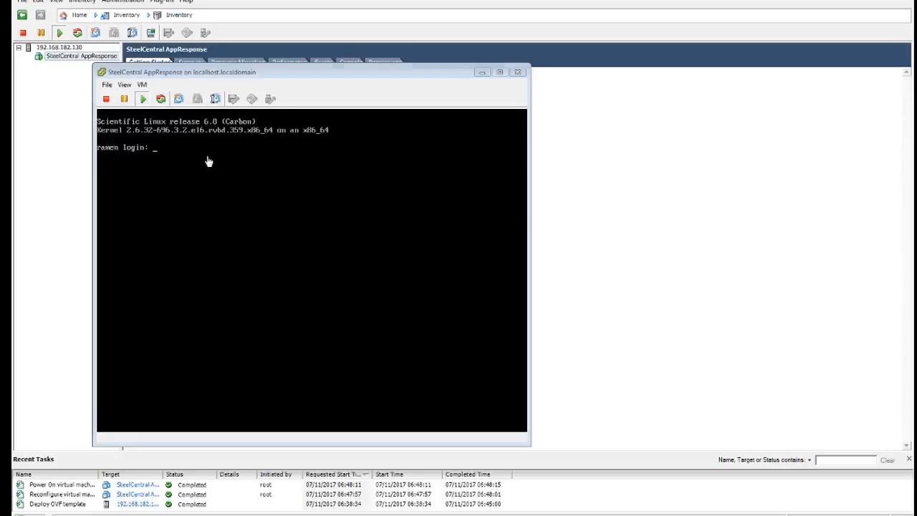
pyautogui.write('admi')
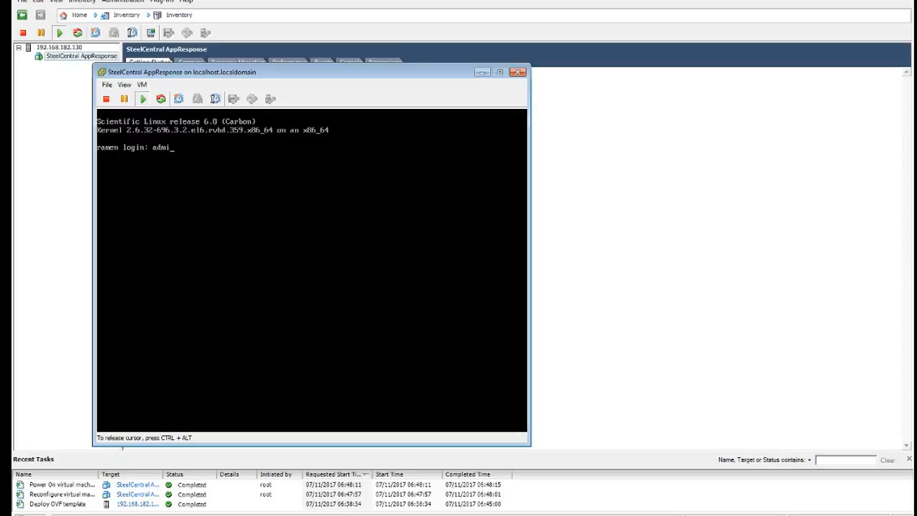
pyautogui.press('Return')
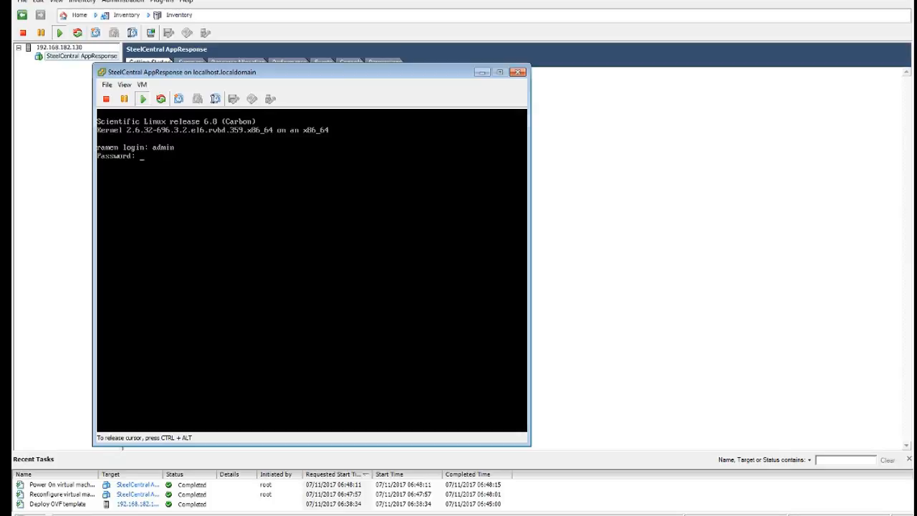
pyautogui.press('Return')
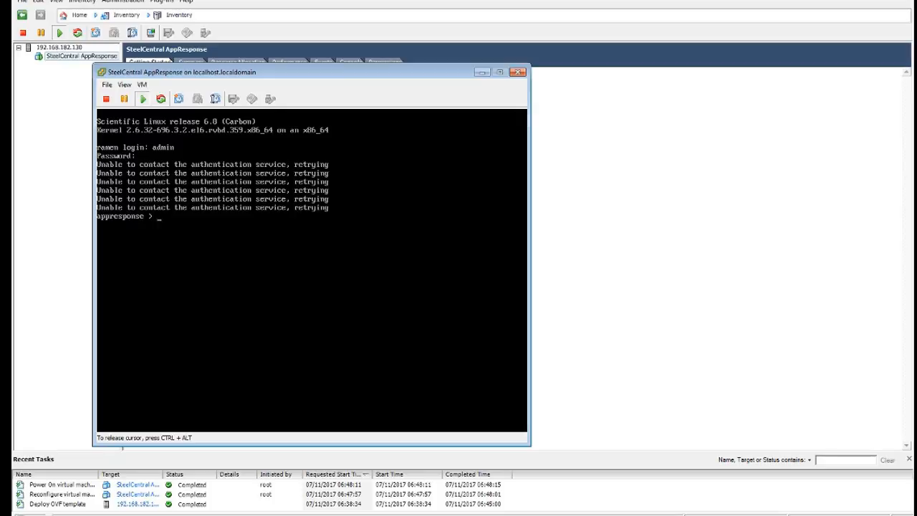
# Step: Enter en, conf t and wizard to run setup with hostname appresponse, DHCP on, America/Los_Angeles
pyautogui.write('wiz')
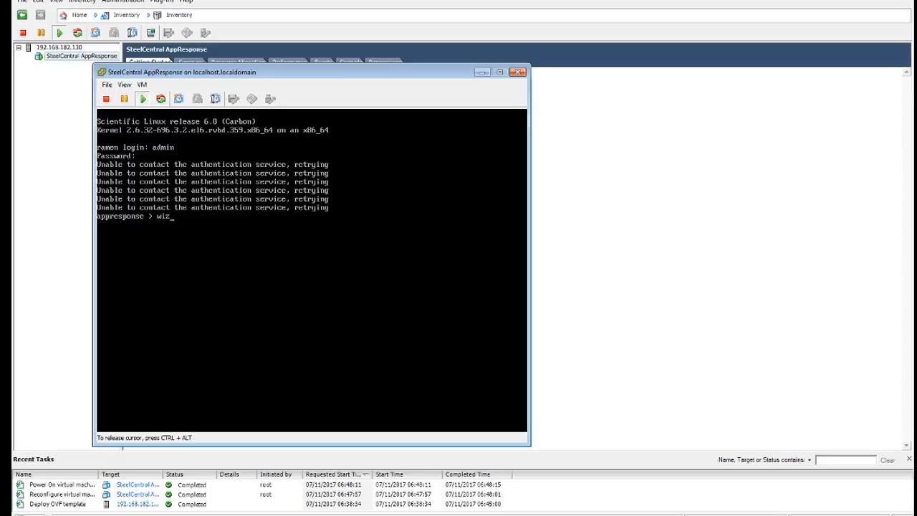
pyautogui.press('BackSpace')
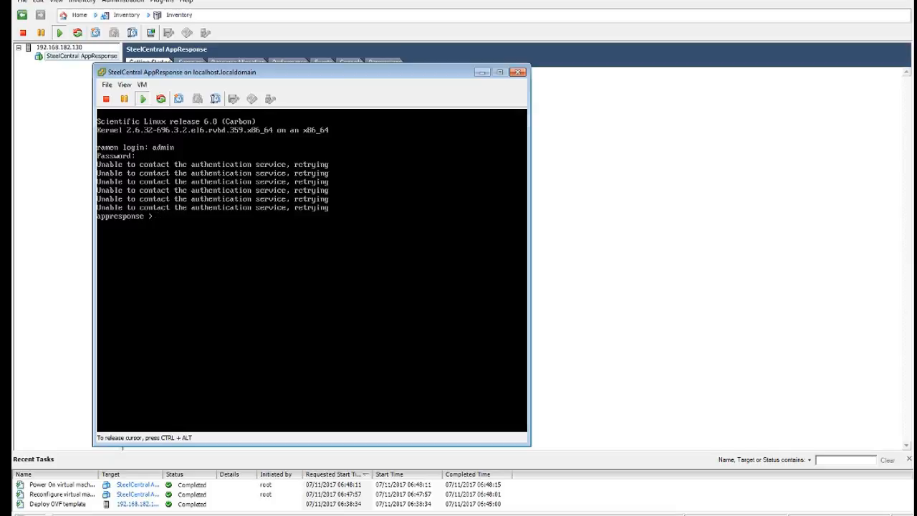
pyautogui.write('en')
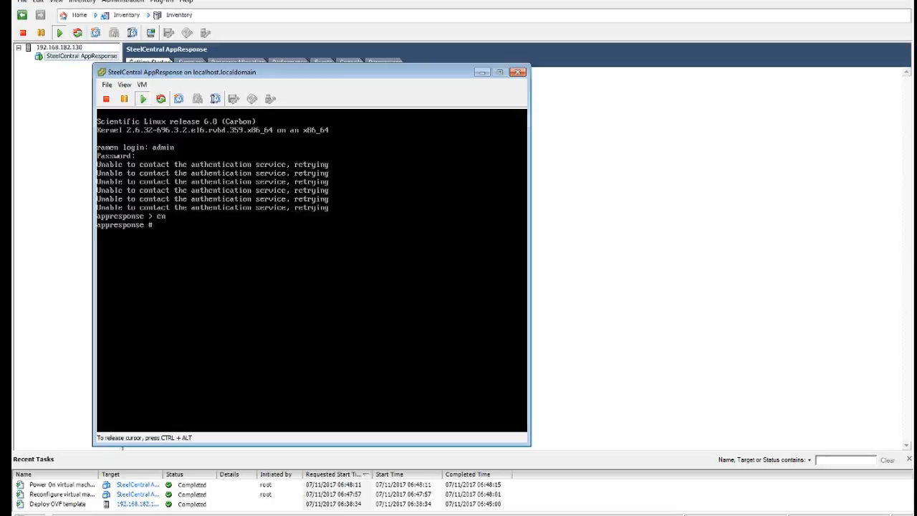
pyautogui.write('conf t')
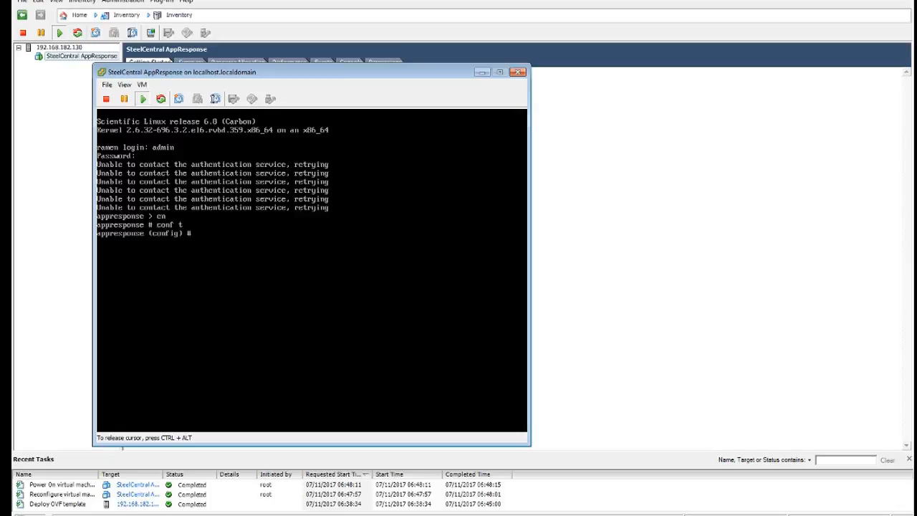
pyautogui.write('wizard')
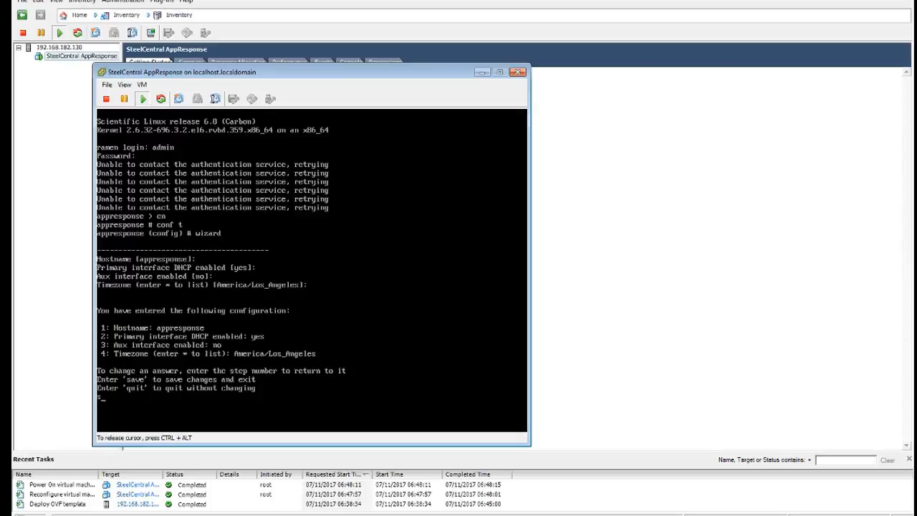
# Step: Save the wizard settings and show the primary interface, confirming 192.168.182.131
pyautogui.write('save')
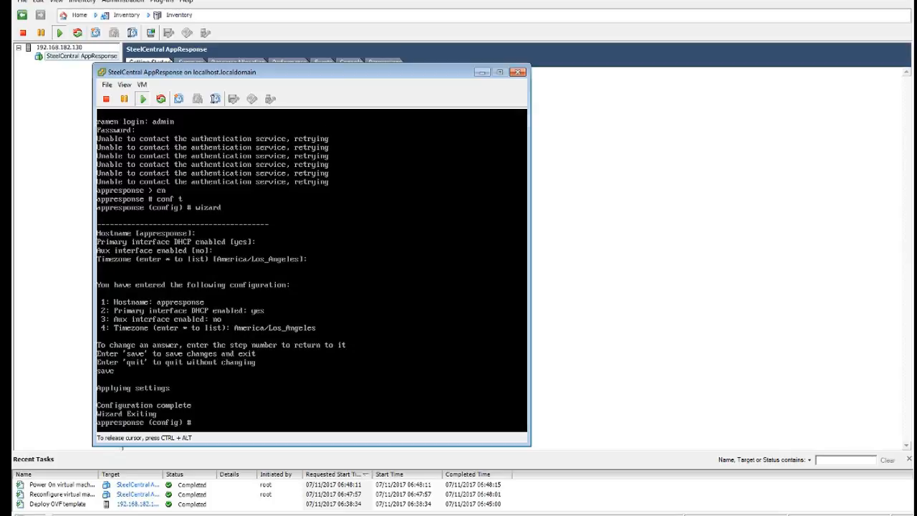
pyautogui.write('show')
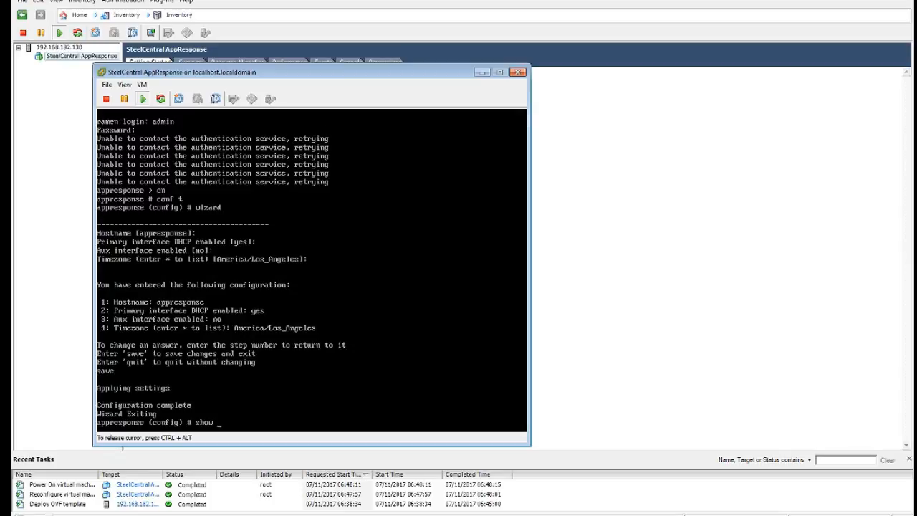
pyautogui.write('interfaces primary')
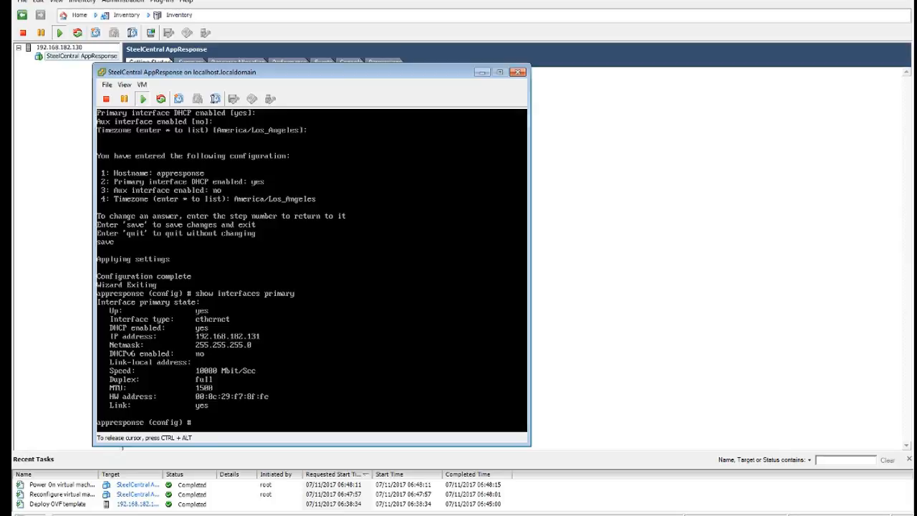
pyautogui.moveTo(236, 513)
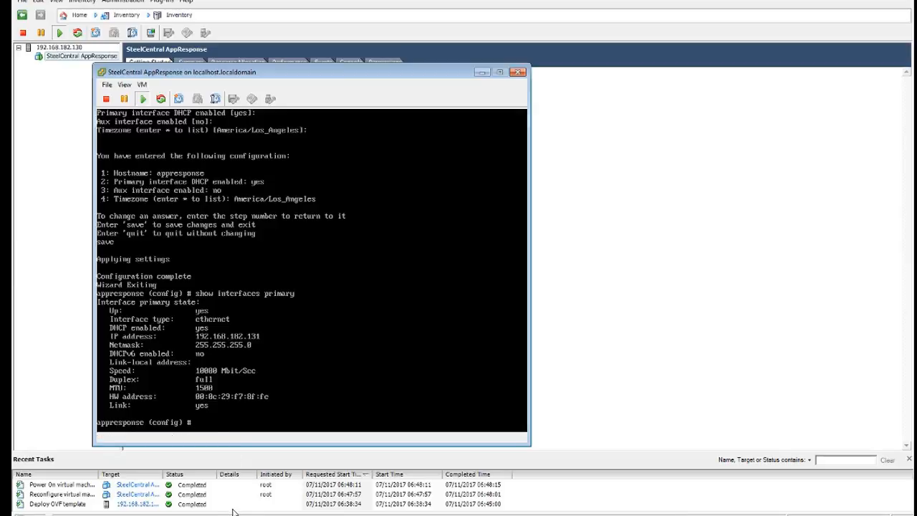
pyautogui.moveTo(198, 480)
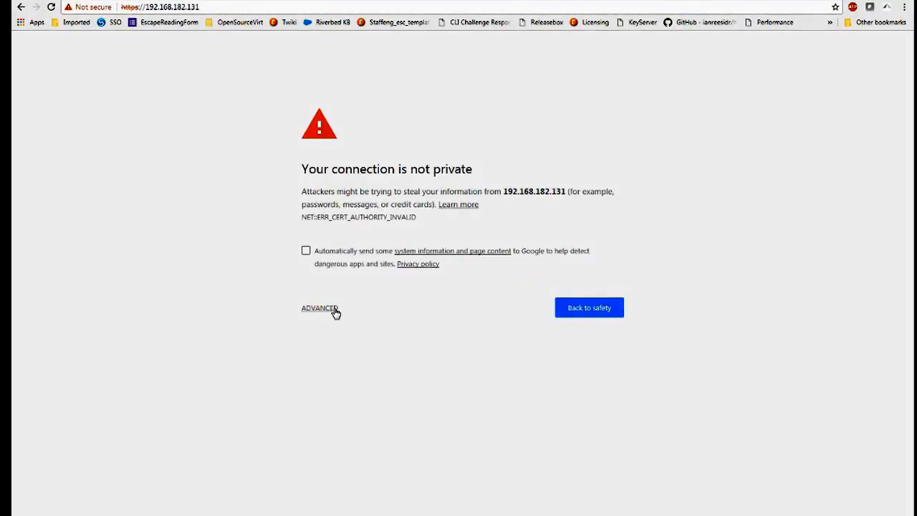
pyautogui.click(318, 308)
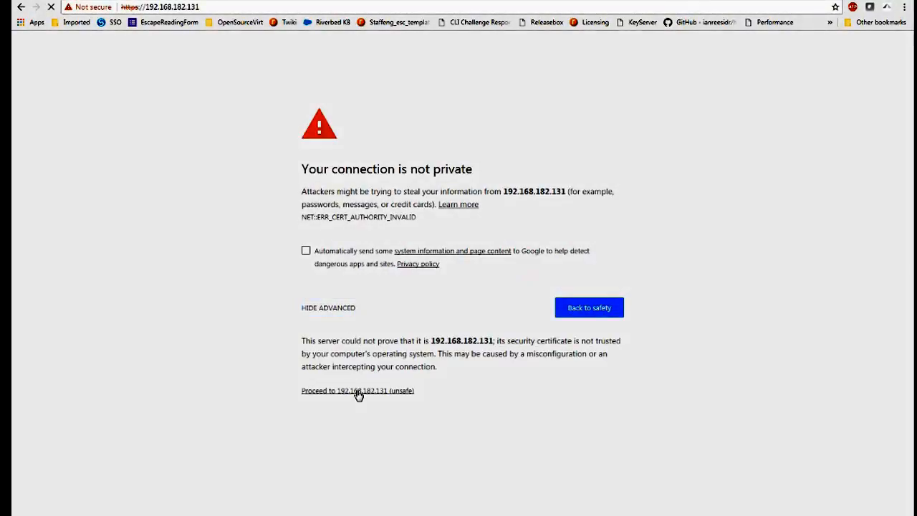
pyautogui.click(358, 389)
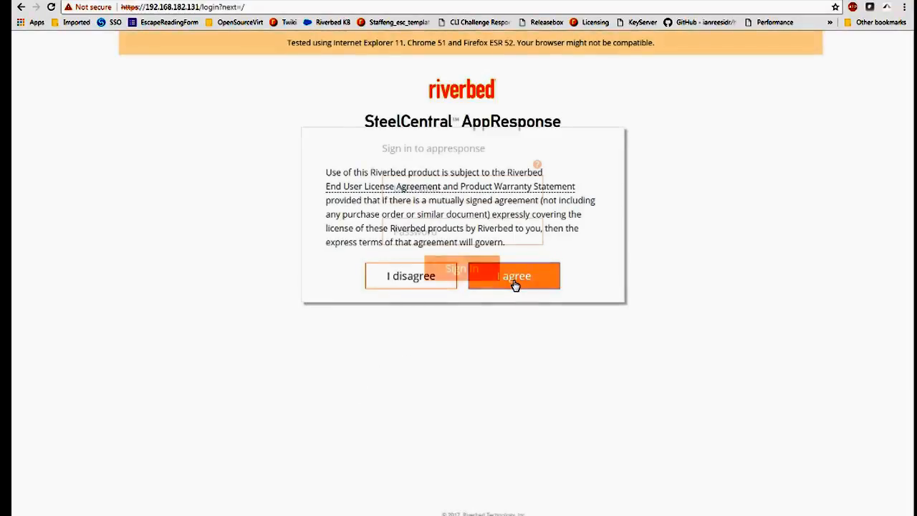
# Step: Agree to the EULA and sign in as admin to the Summary: All Traffic dashboard
pyautogui.click(514, 275)
pyautogui.write('admin')
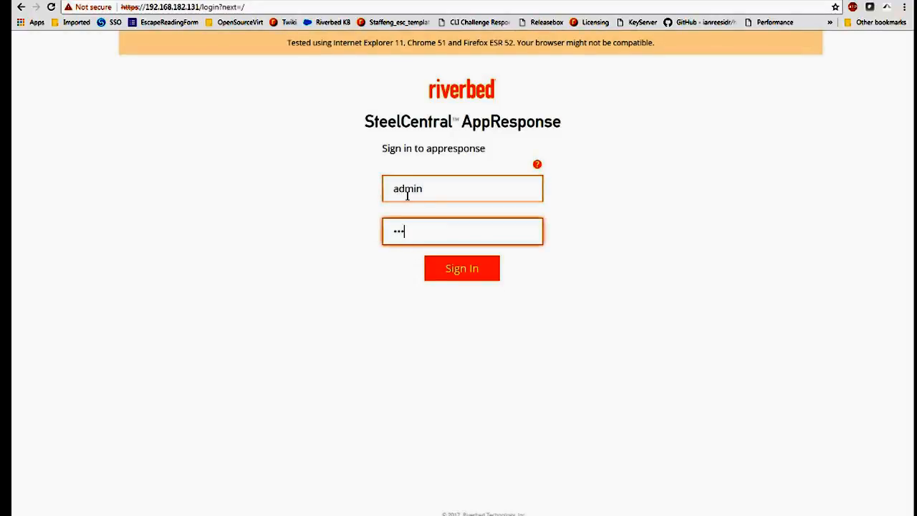
pyautogui.click(462, 268)
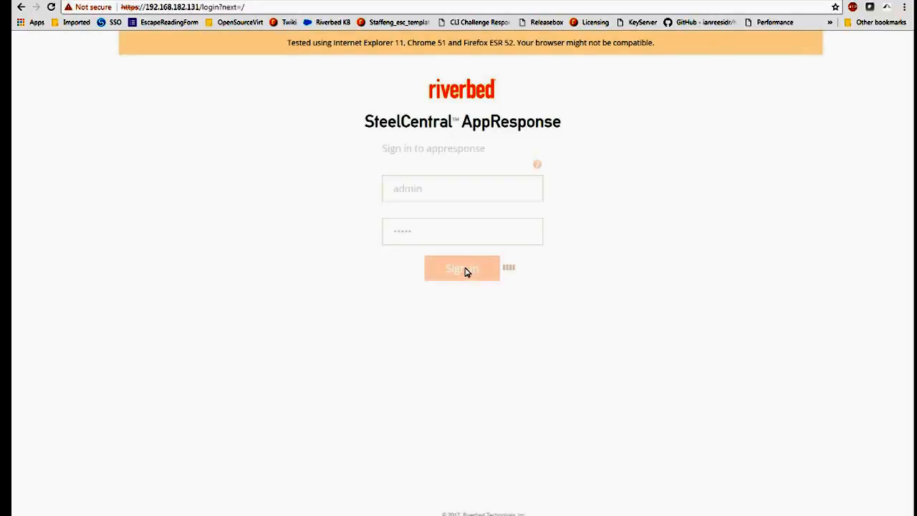
pyautogui.click(461, 268)
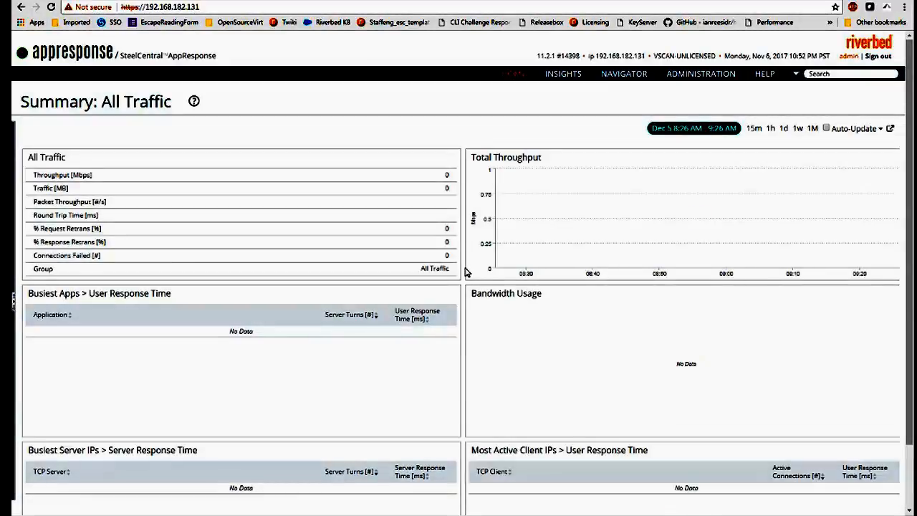
pyautogui.moveTo(465, 246)
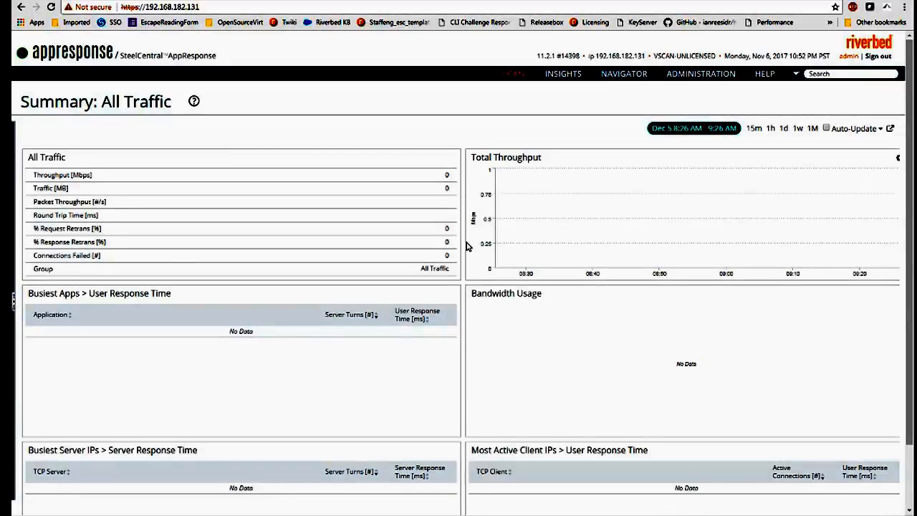